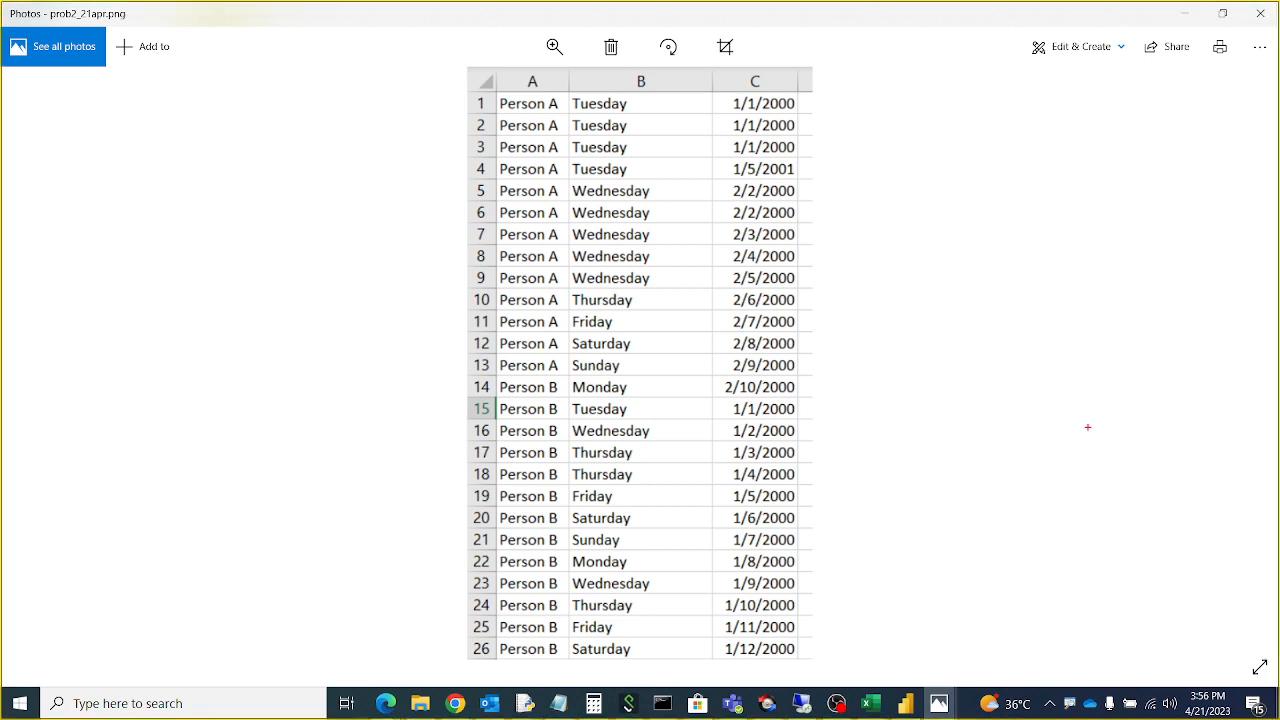
mouse_move(615, 115)
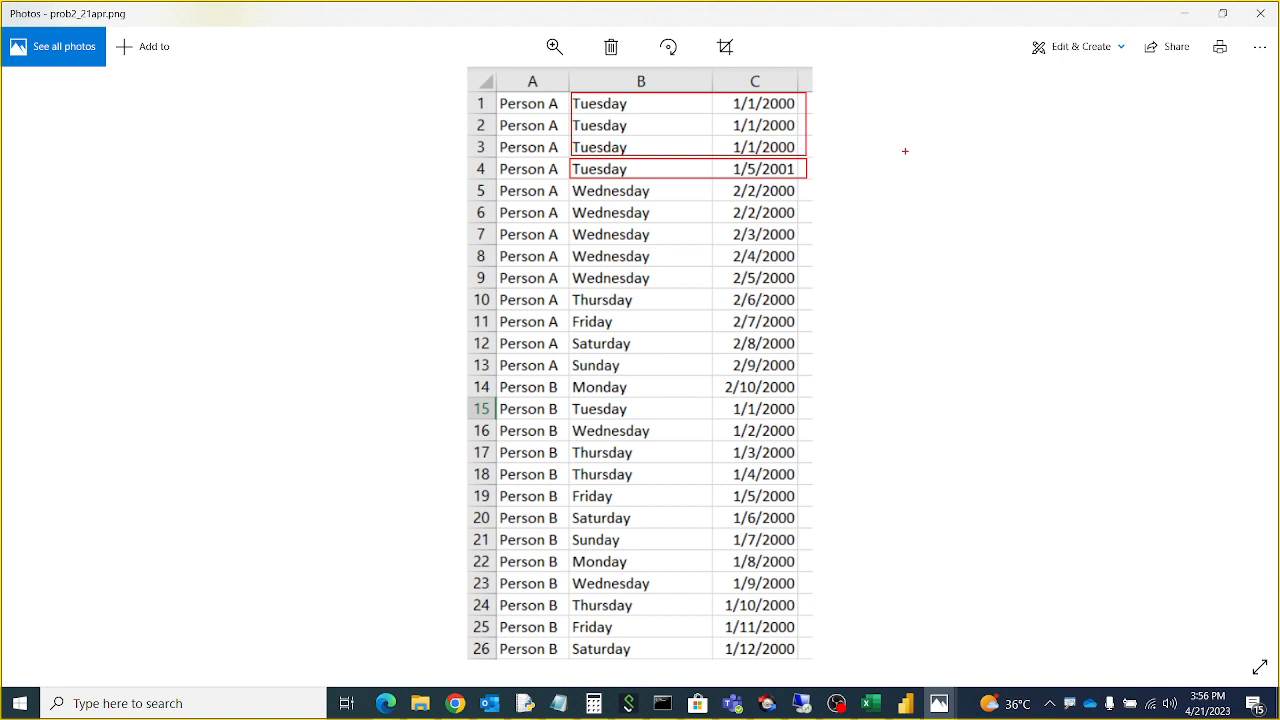
mouse_move(848, 122)
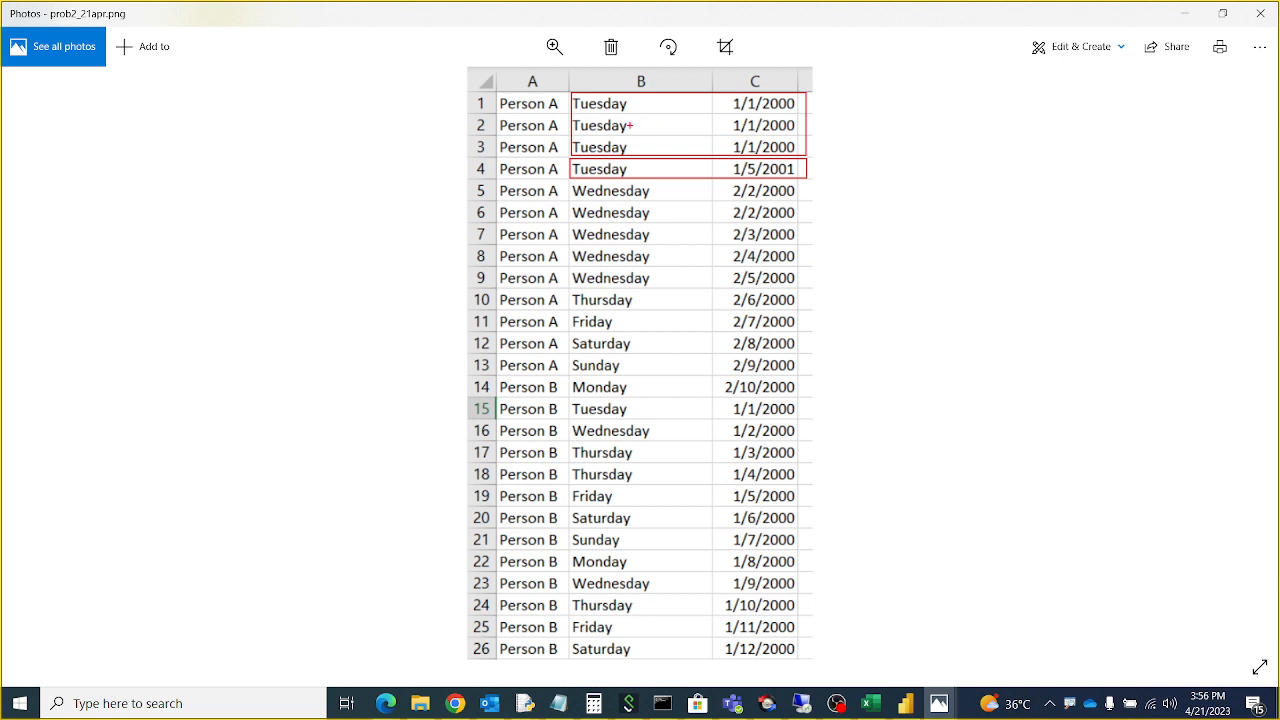
mouse_move(828, 112)
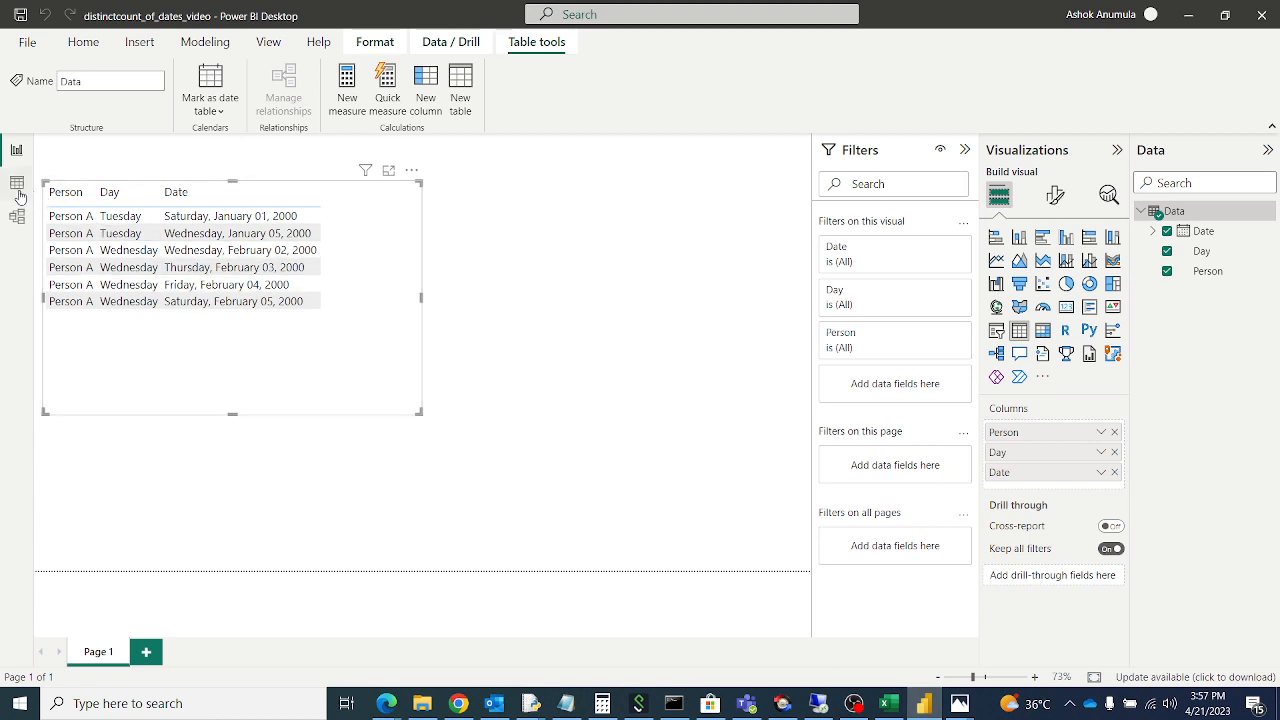
Review the Data table's raw rows, then return to the report page.
click(17, 183)
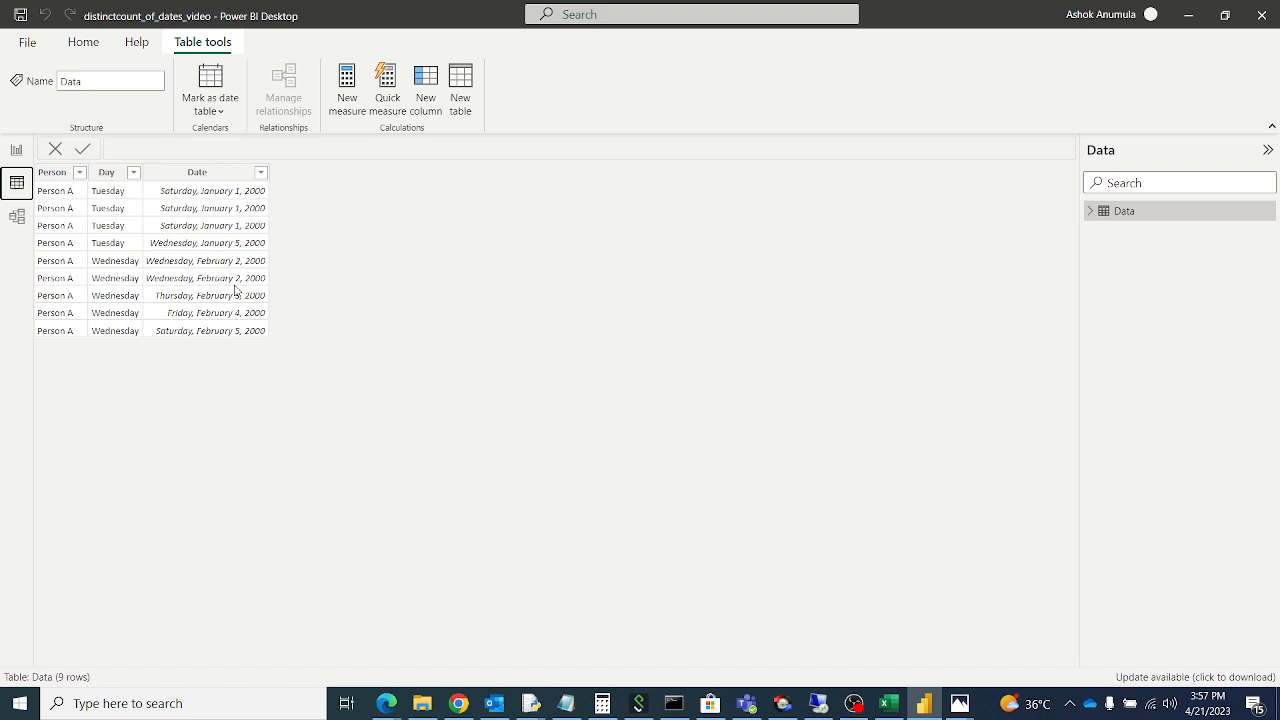
click(16, 149)
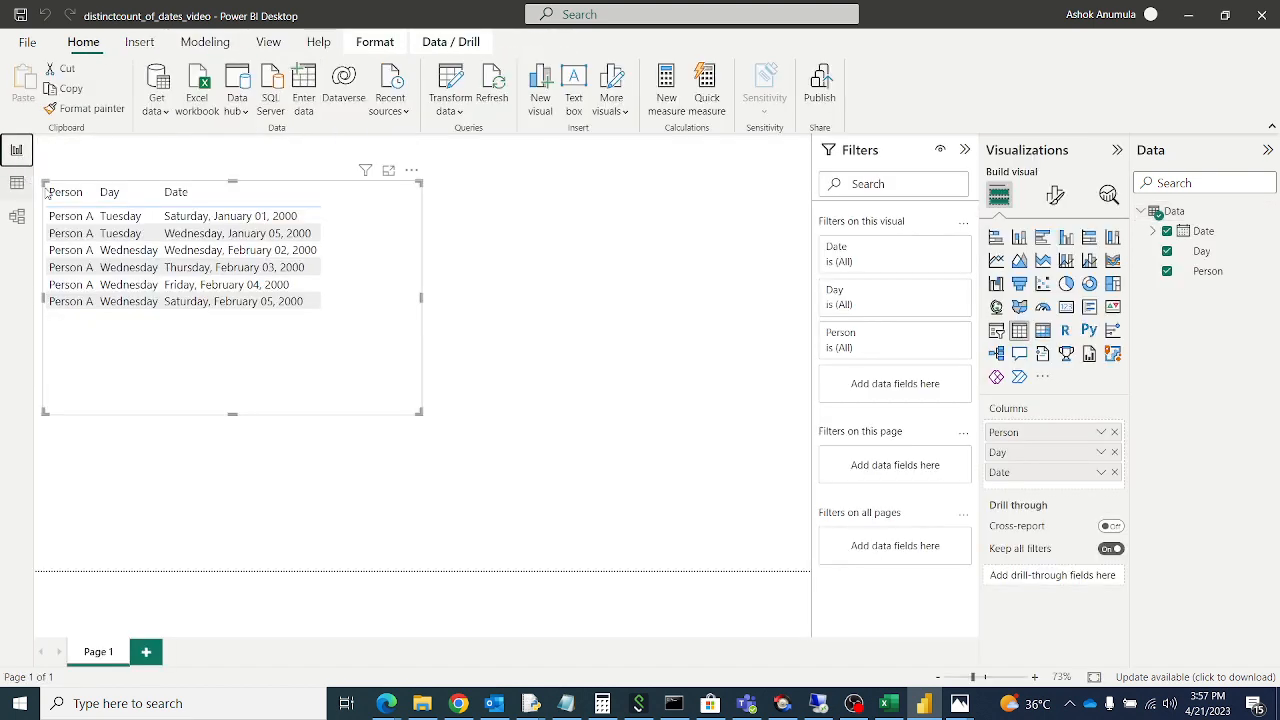
click(235, 232)
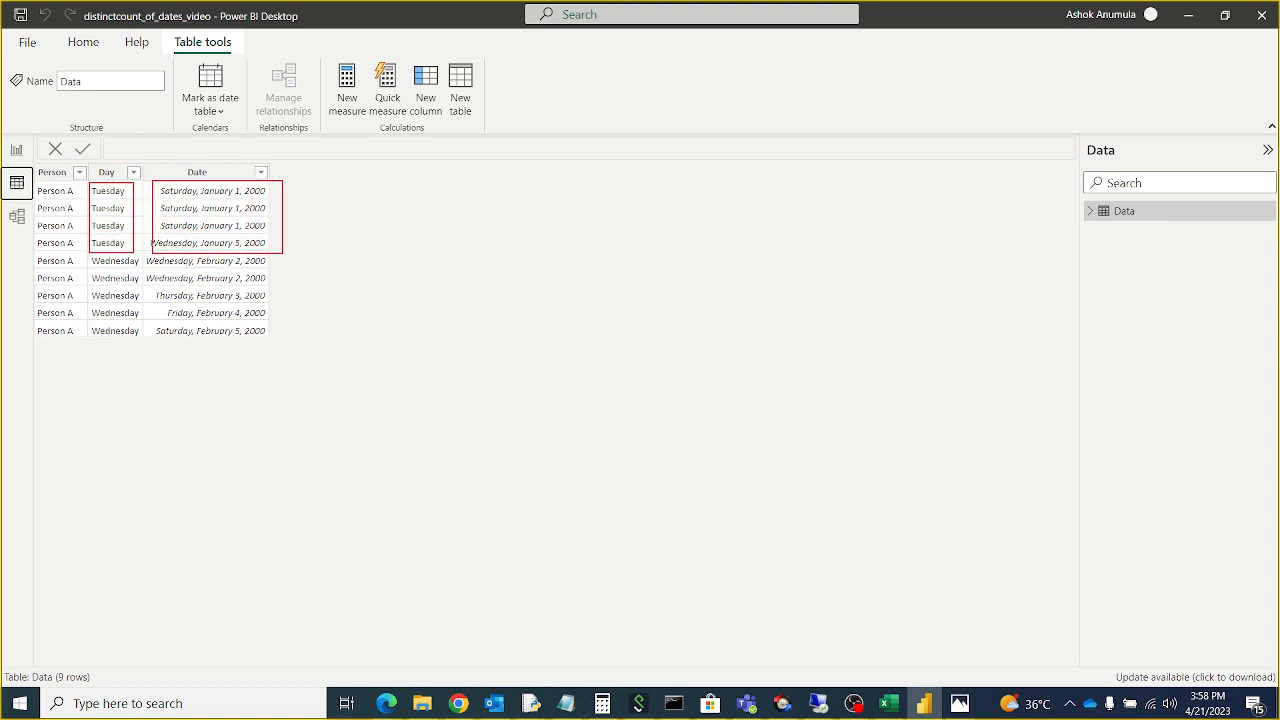
mouse_move(582, 244)
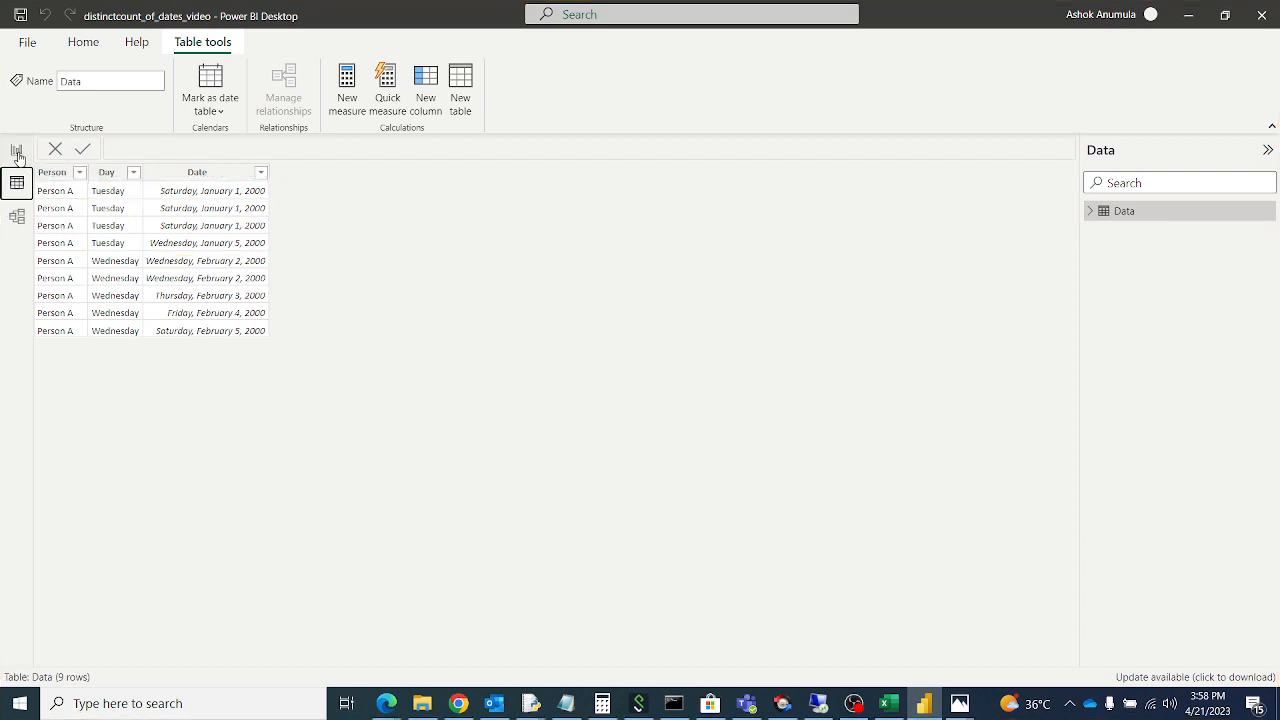
click(16, 150)
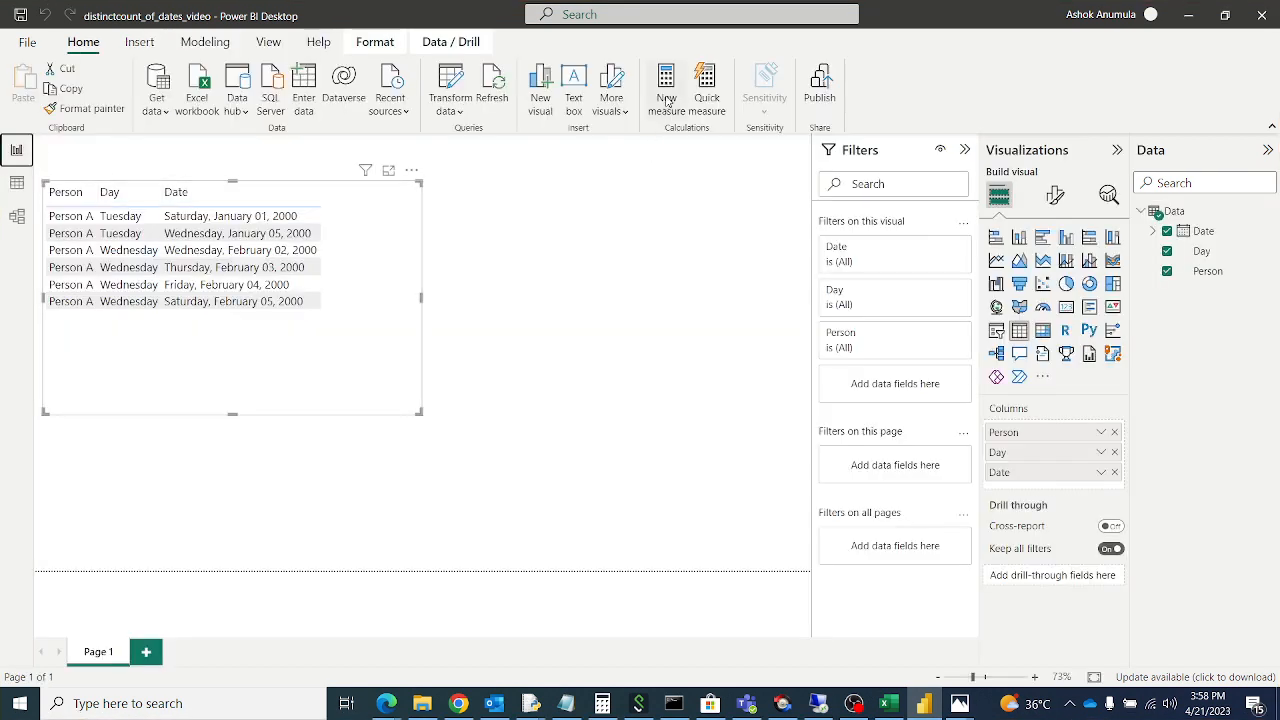
Start a new measure with CALCULATE(DISTINCTCOUNT(Data[Date]) as the first argument.
click(665, 88)
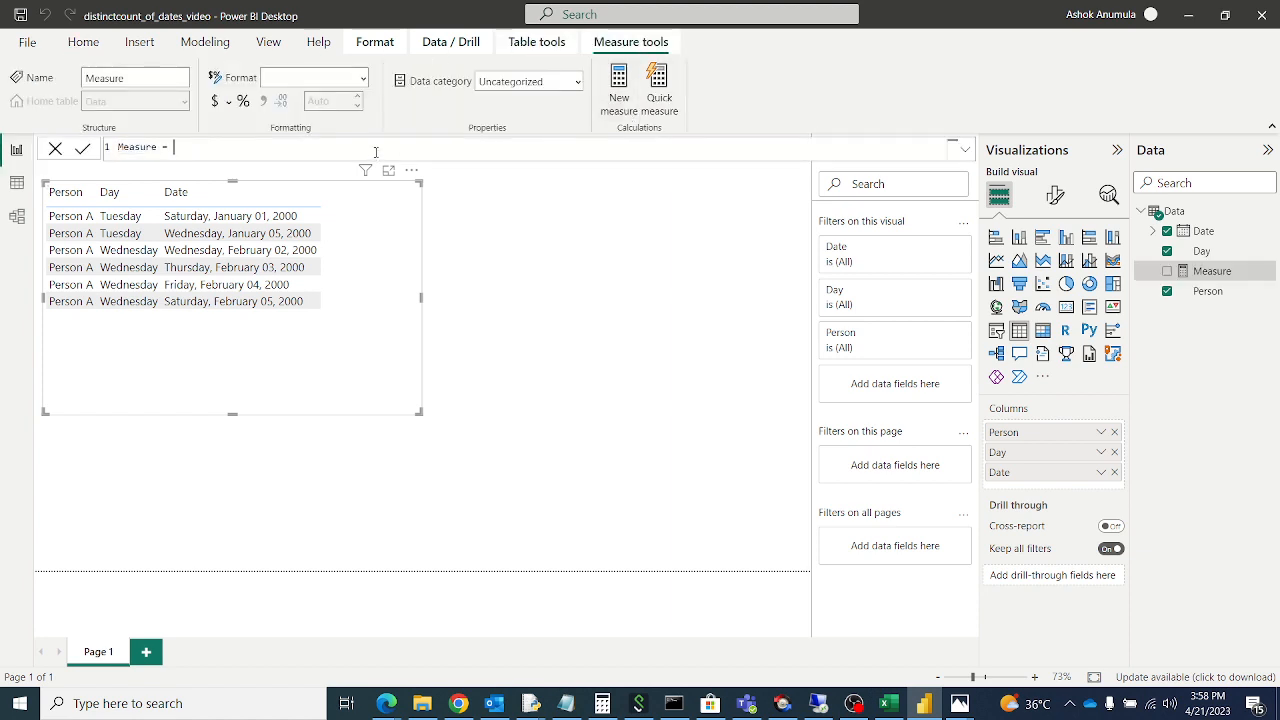
text(CALCULATE()
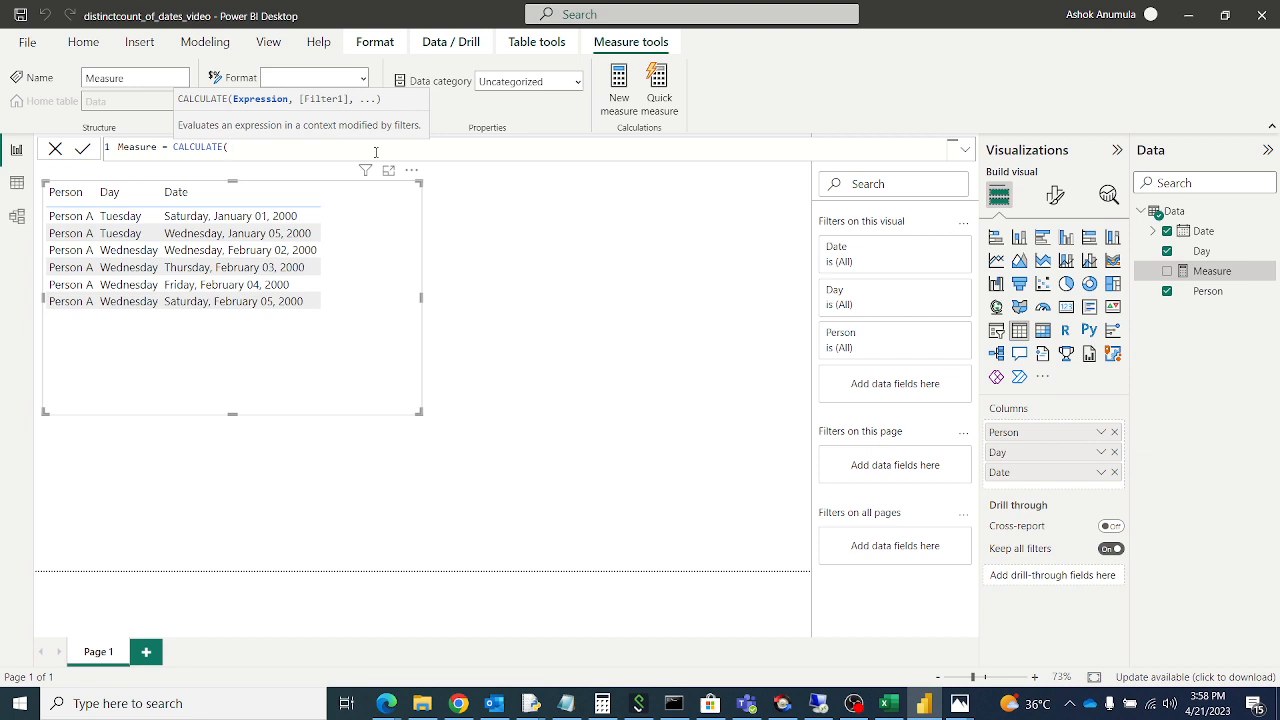
text(dist)
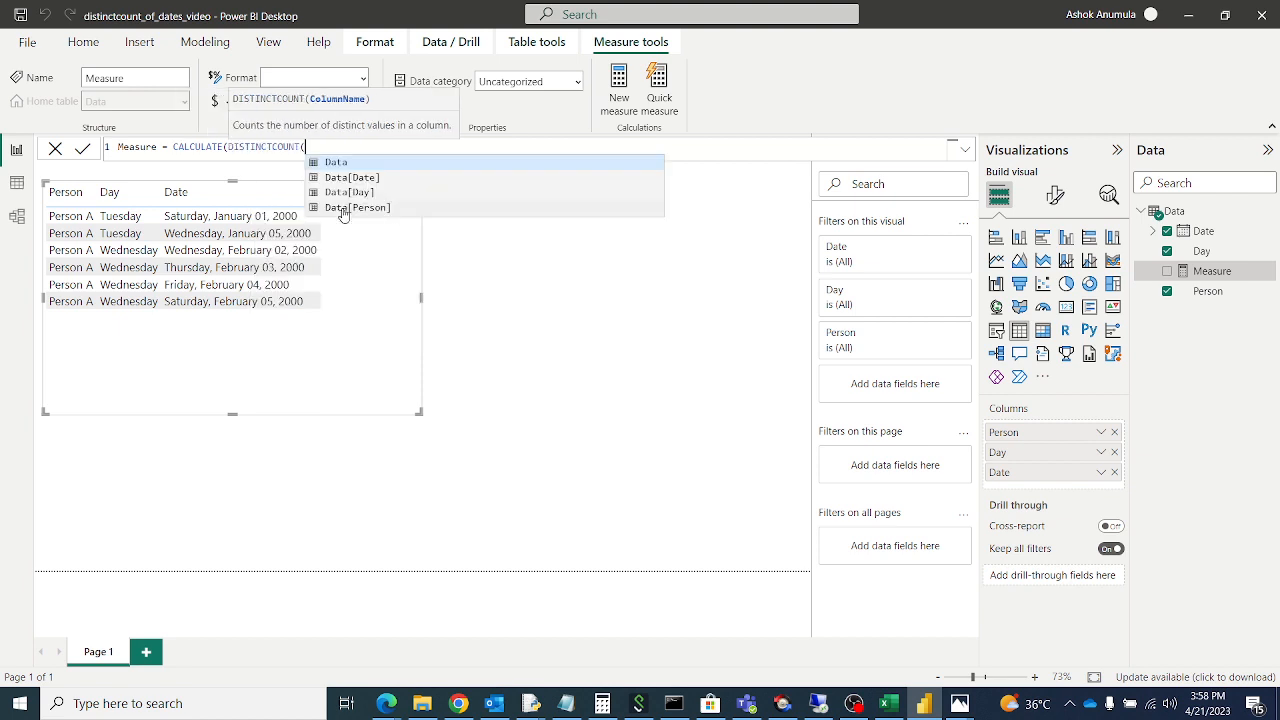
text(dat)
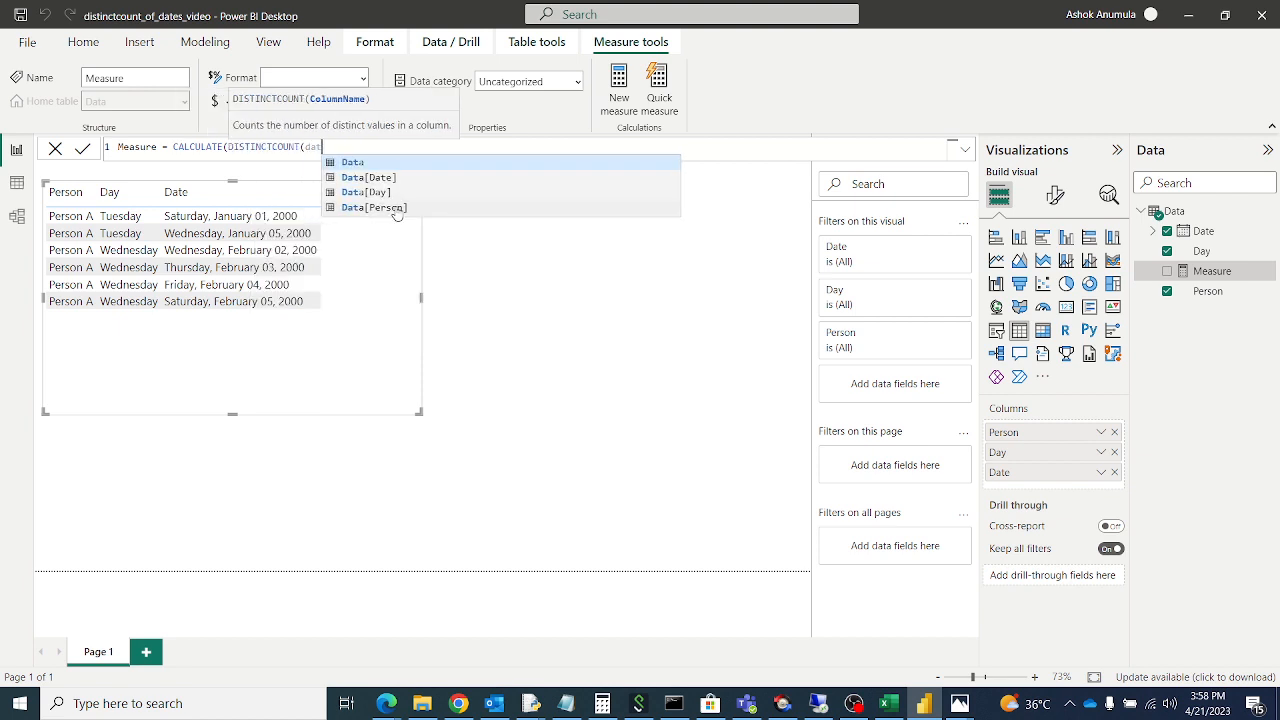
click(363, 177)
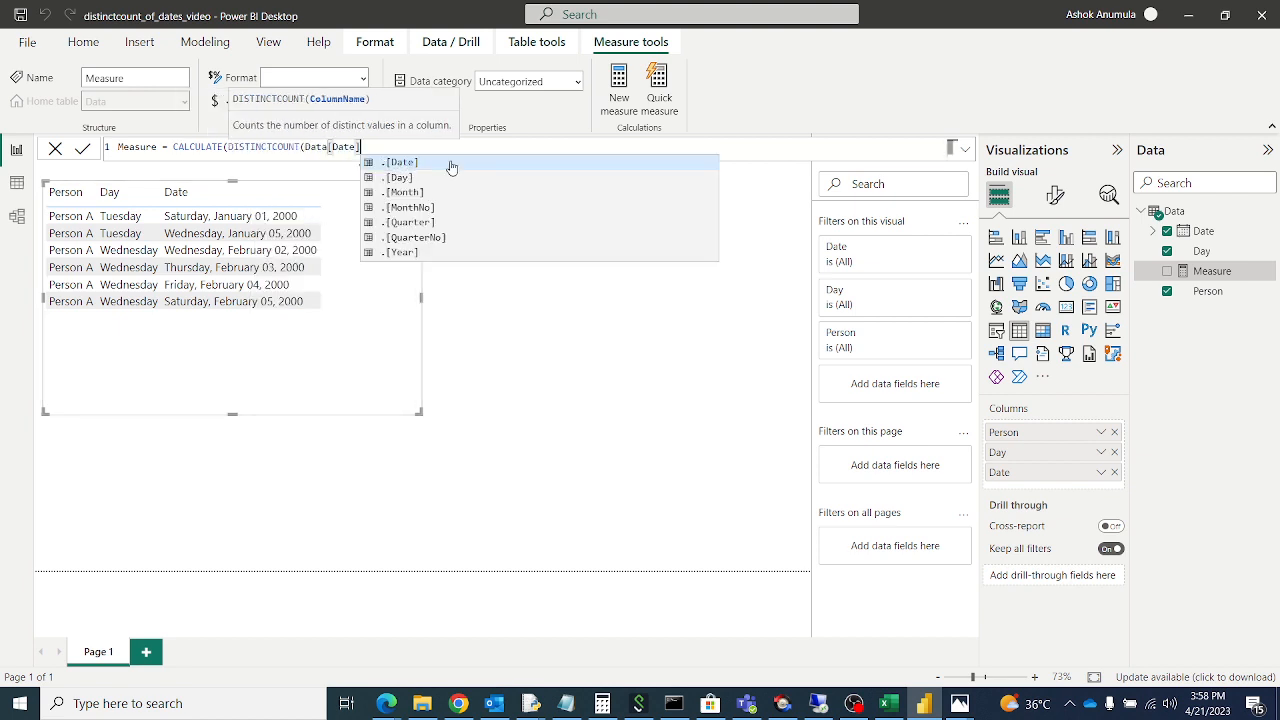
mouse_move(547, 167)
text(),)
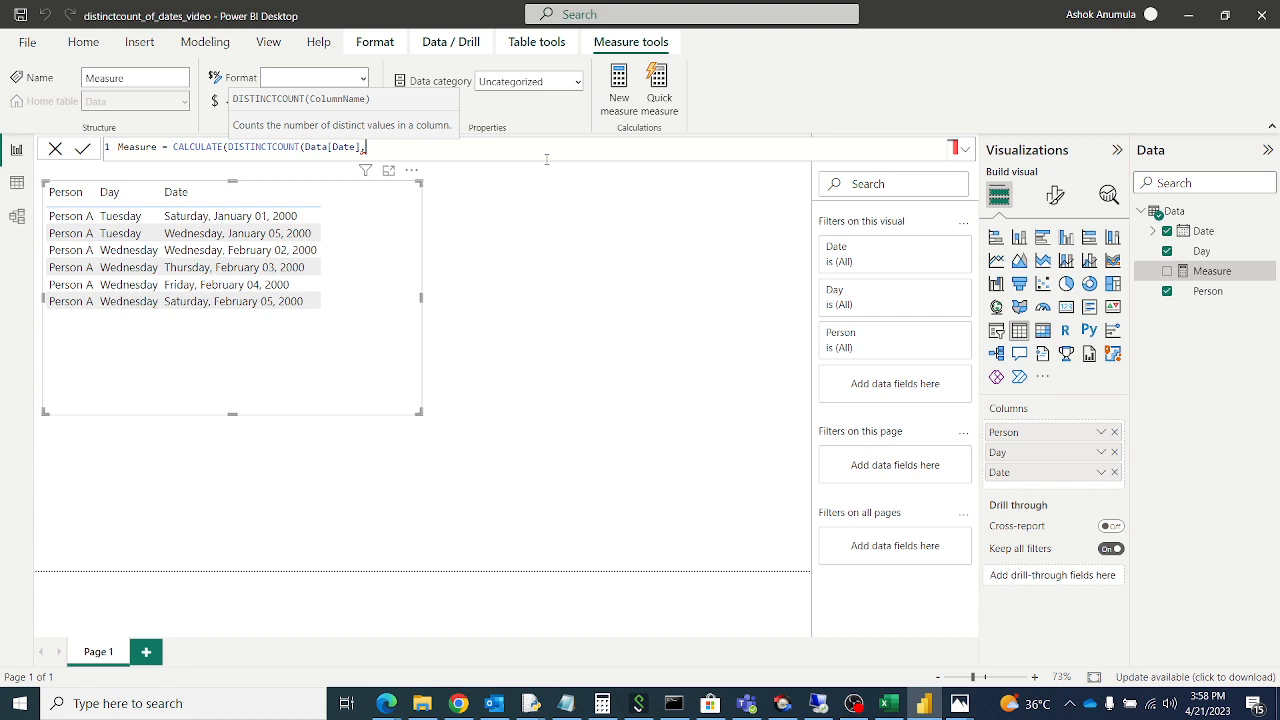
text(])
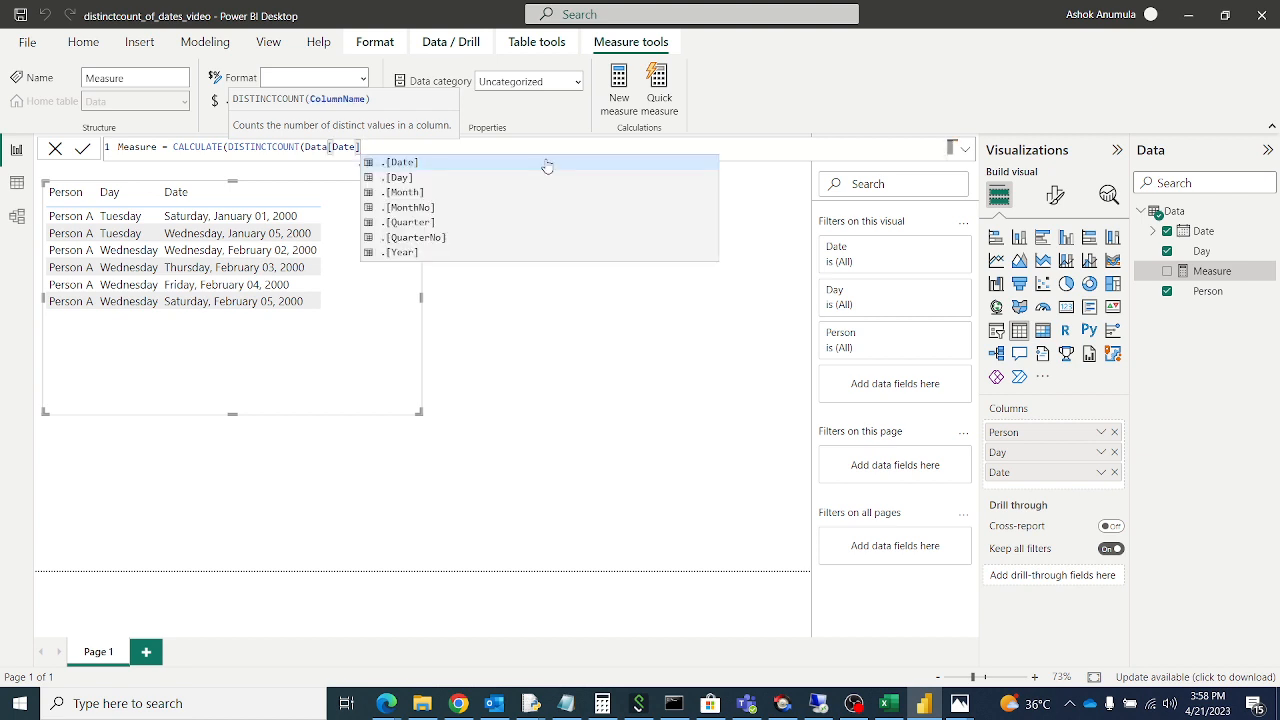
Add ALLEXCEPT(Data, Data[Day]) as the filter argument, picking Data[Day] from suggestions.
click(402, 162)
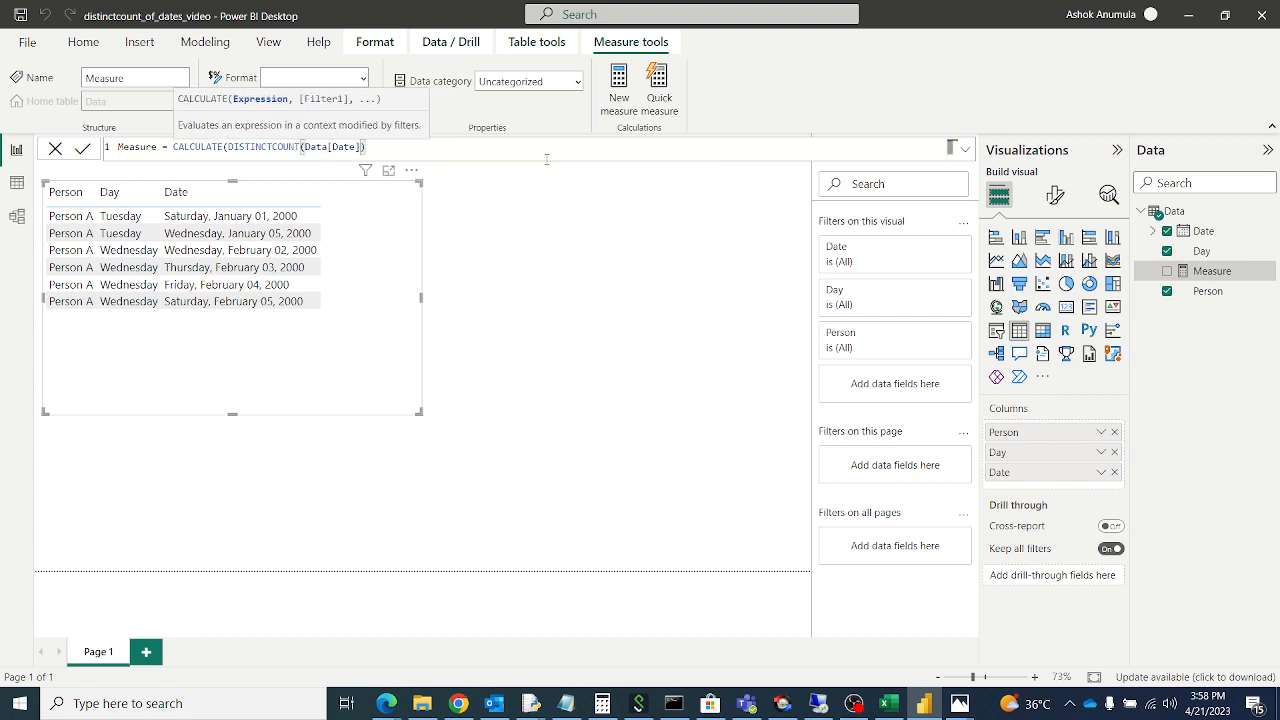
text(, ALLEXCEPT(dt)
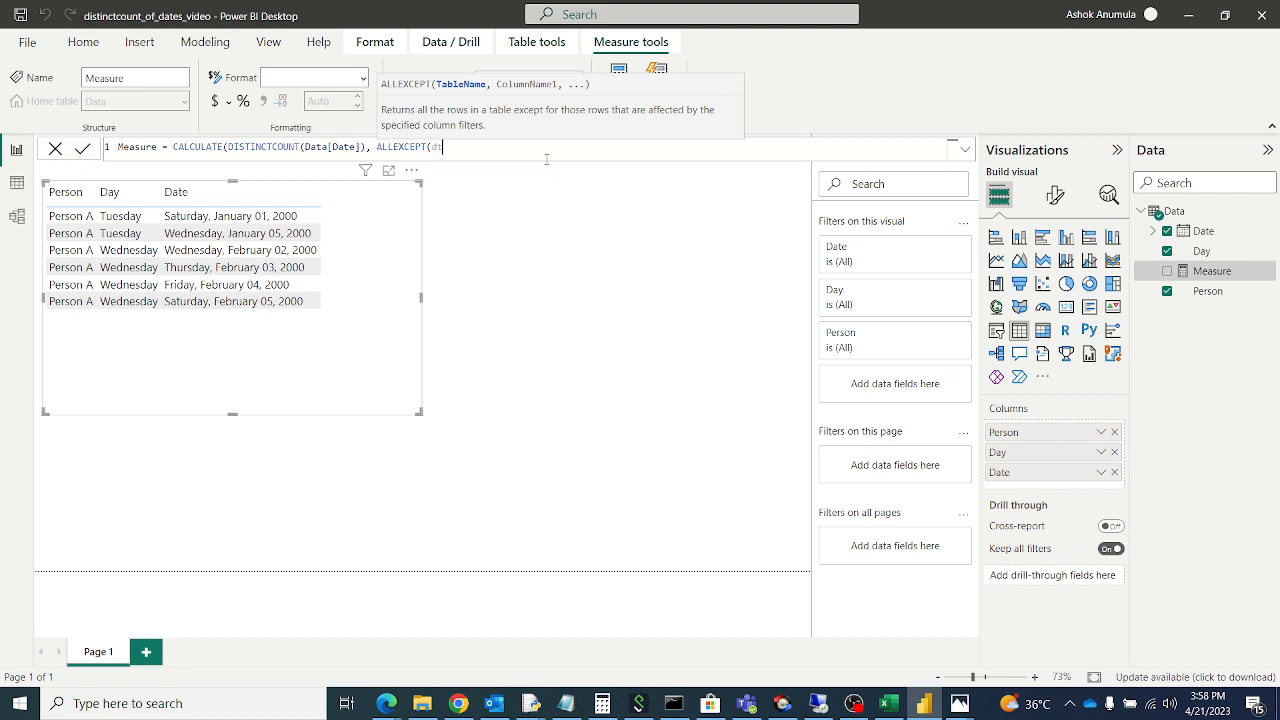
text(d)
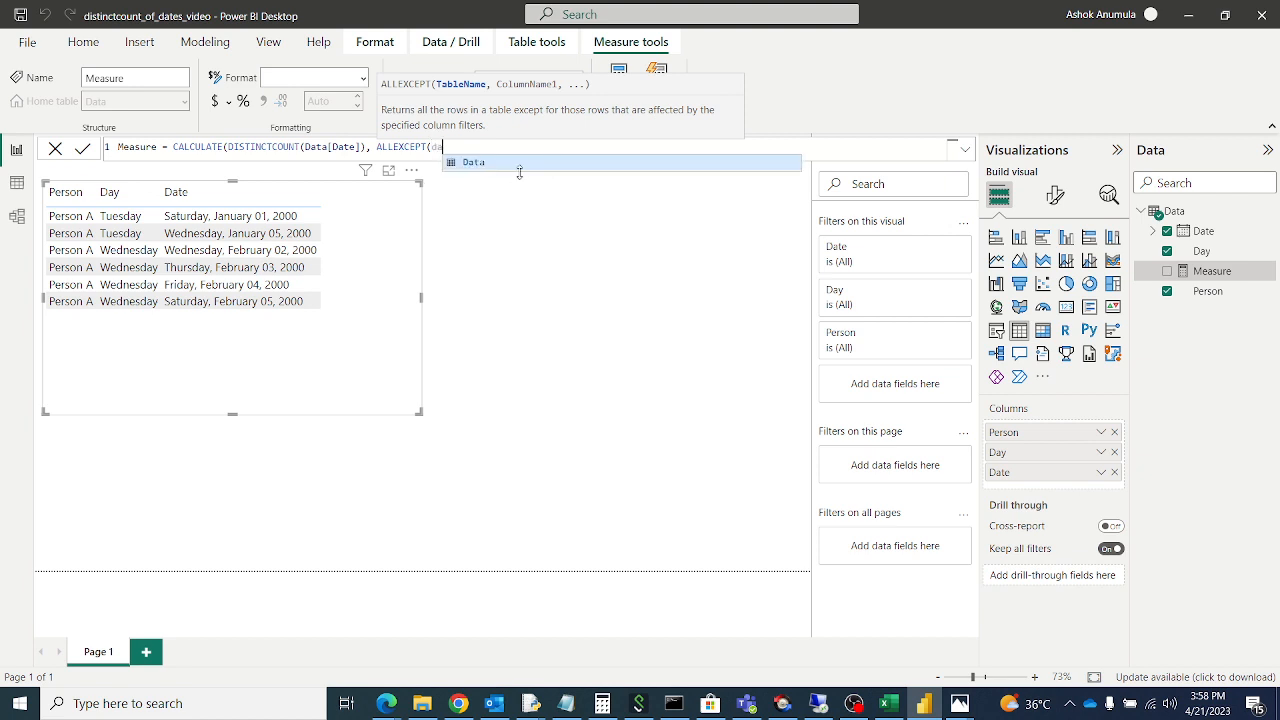
click(473, 162)
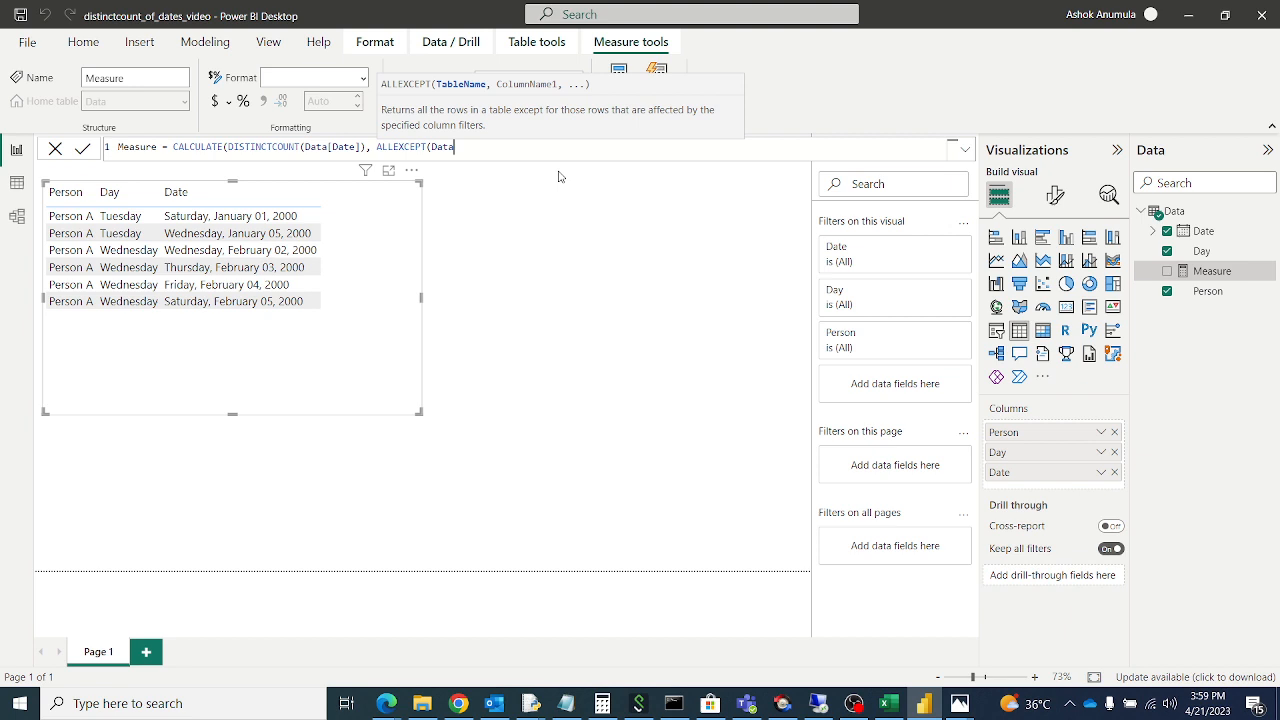
text(Data)
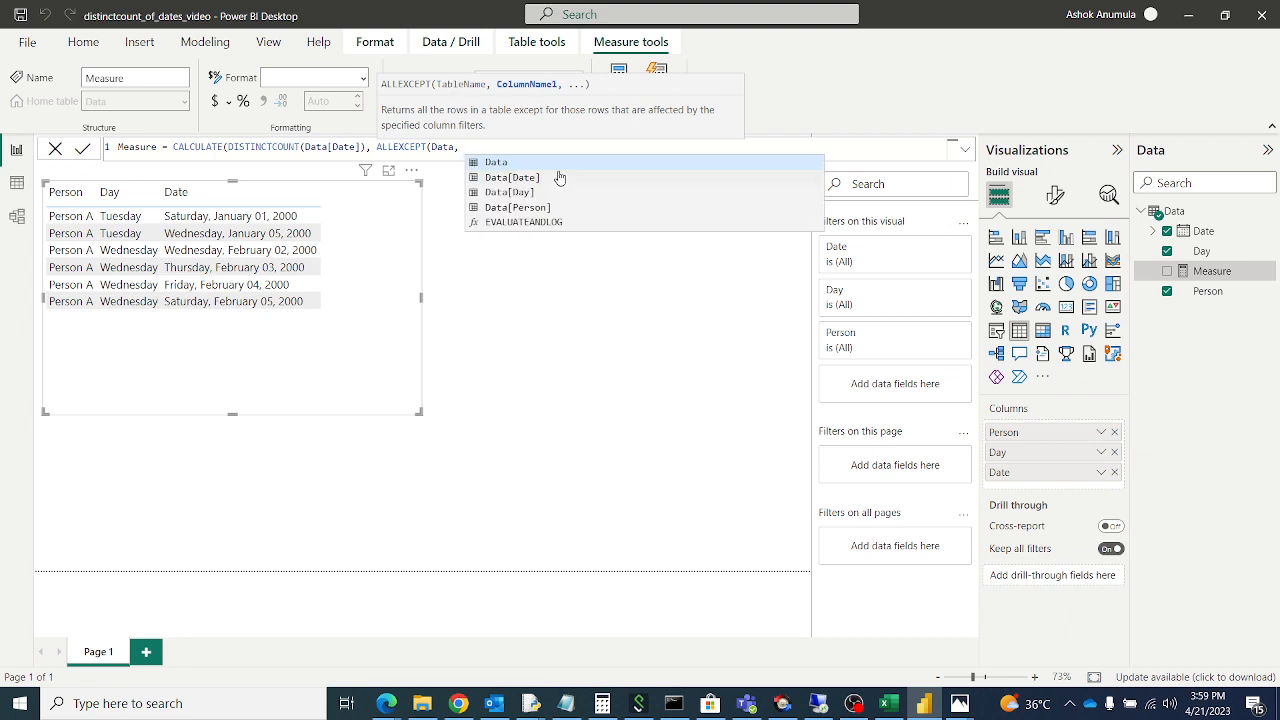
text(day)
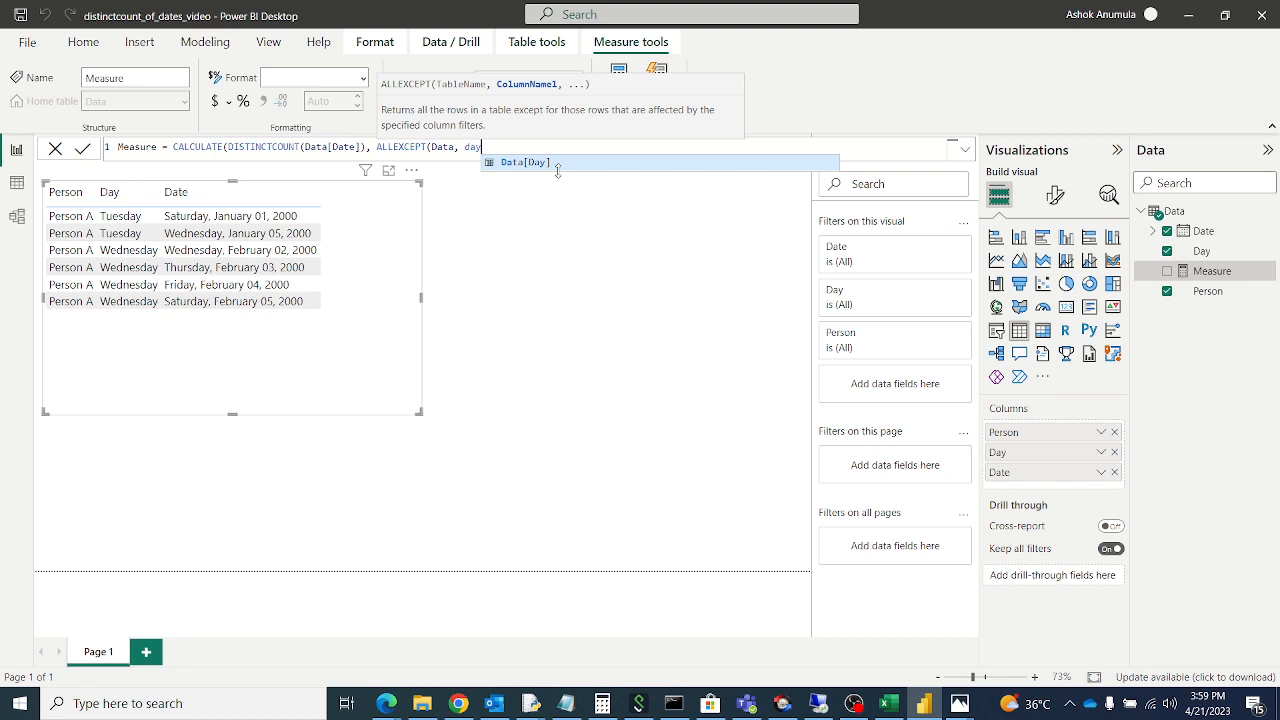
click(518, 162)
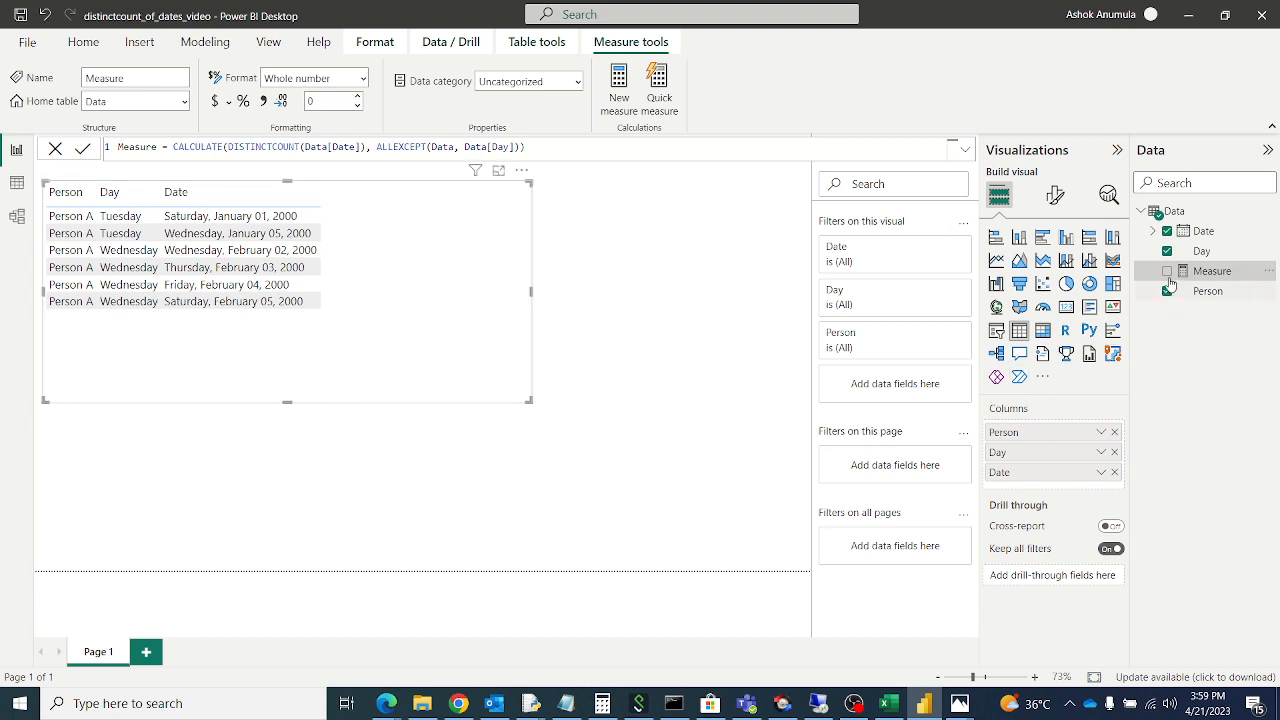
Tick Measure in the Data pane: Tuesday rows show 2, Wednesday 4, total 6.
click(1167, 270)
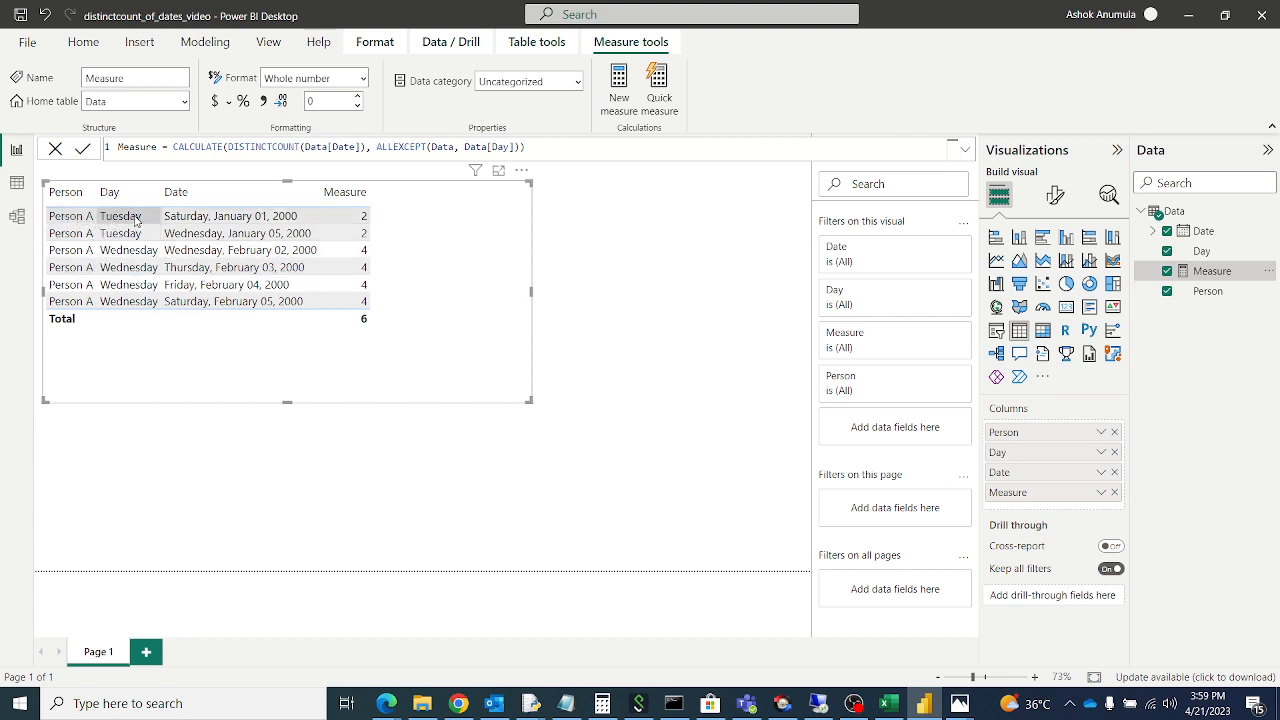
mouse_move(157, 247)
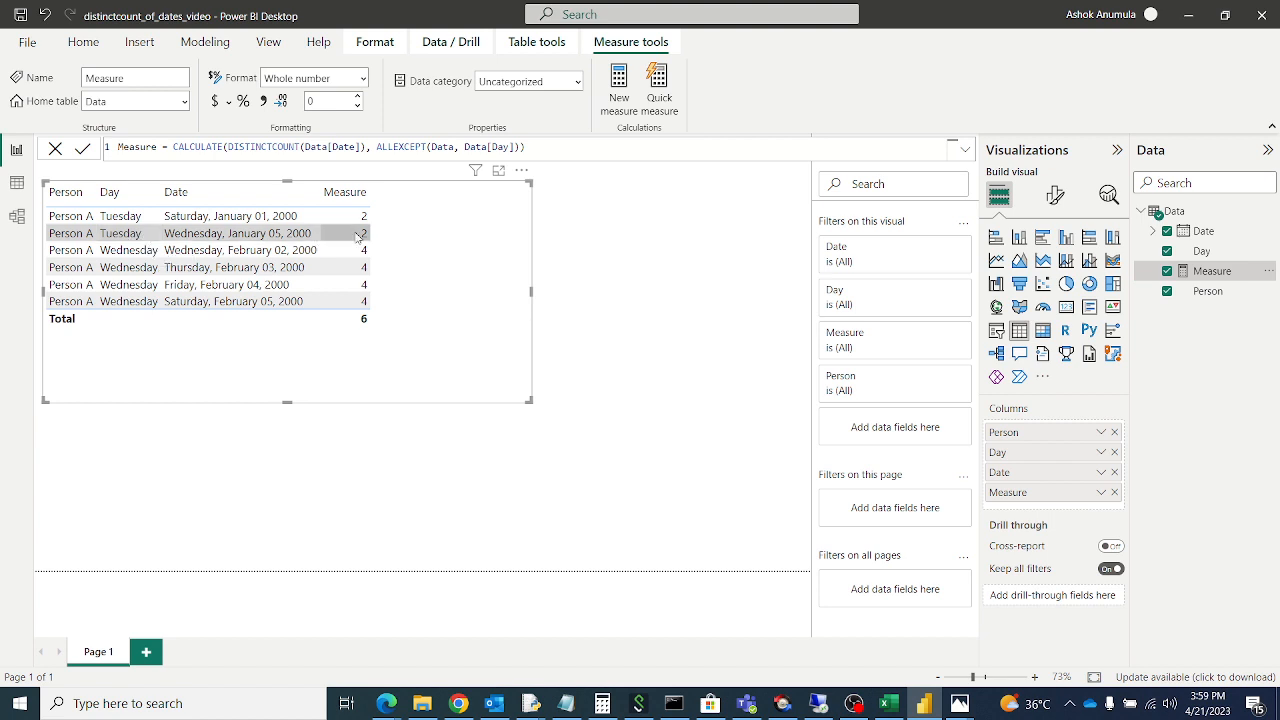
click(16, 184)
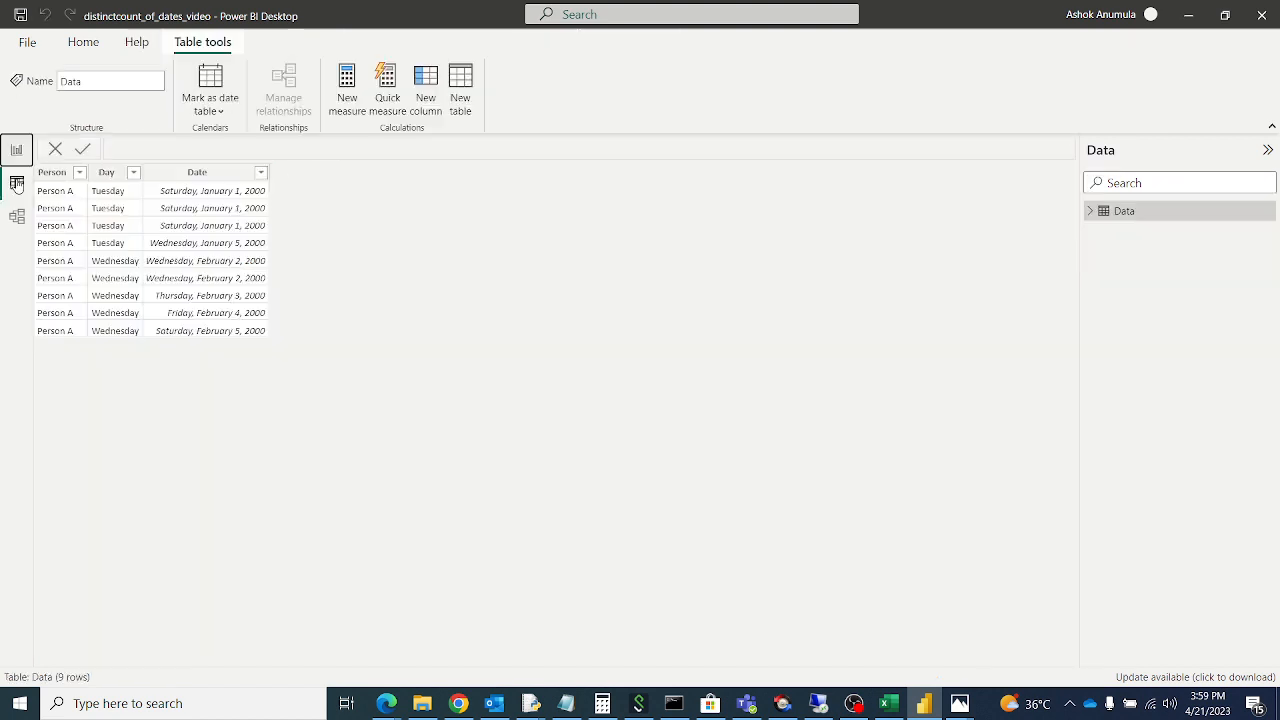
click(347, 90)
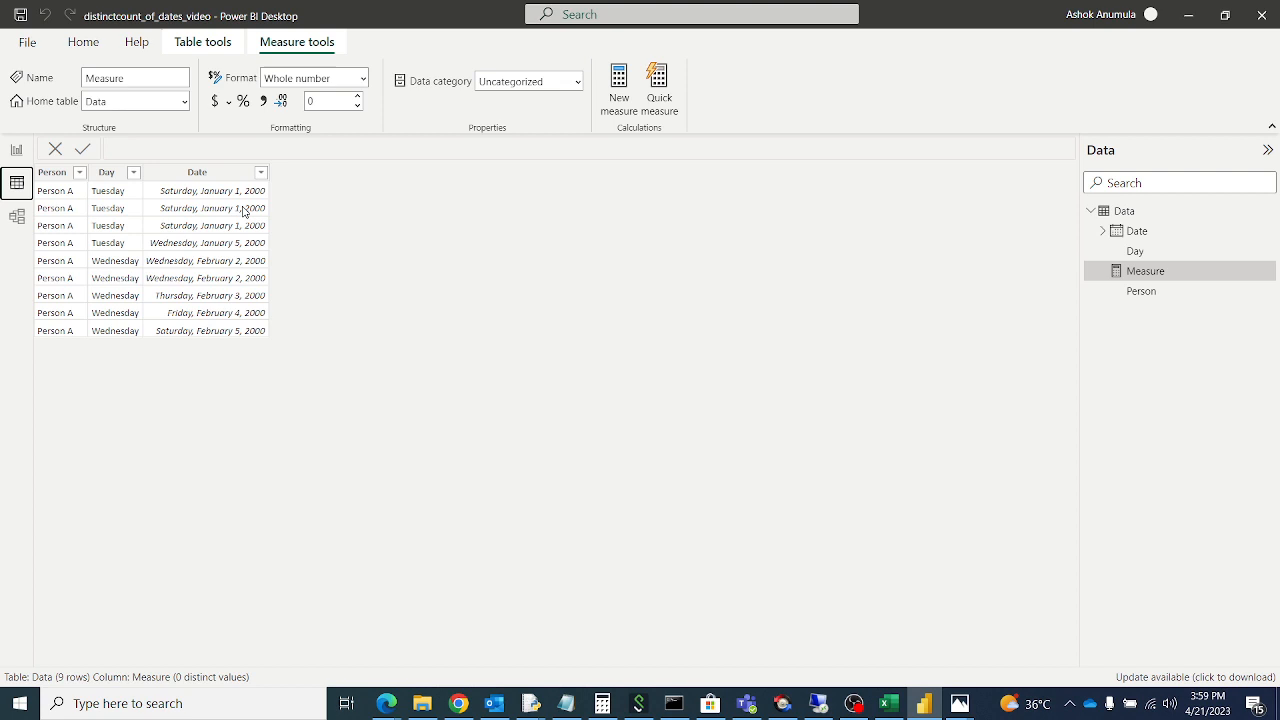
mouse_move(289, 208)
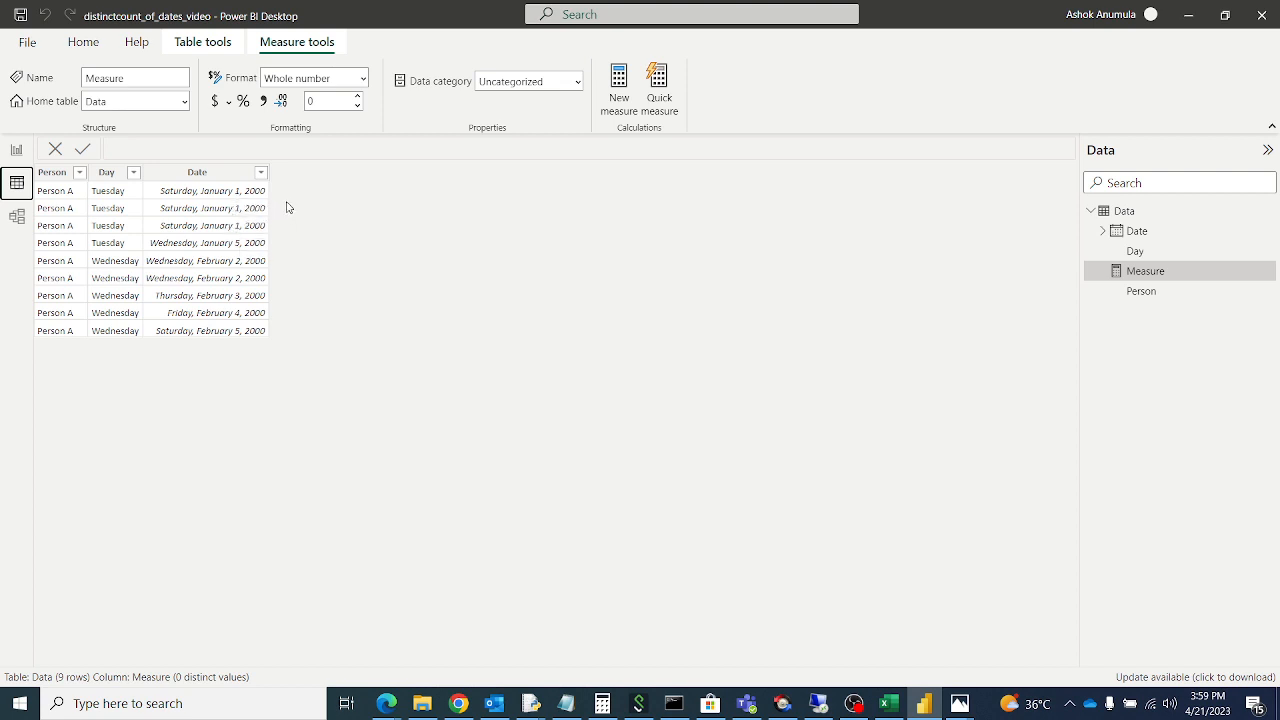
mouse_move(258, 228)
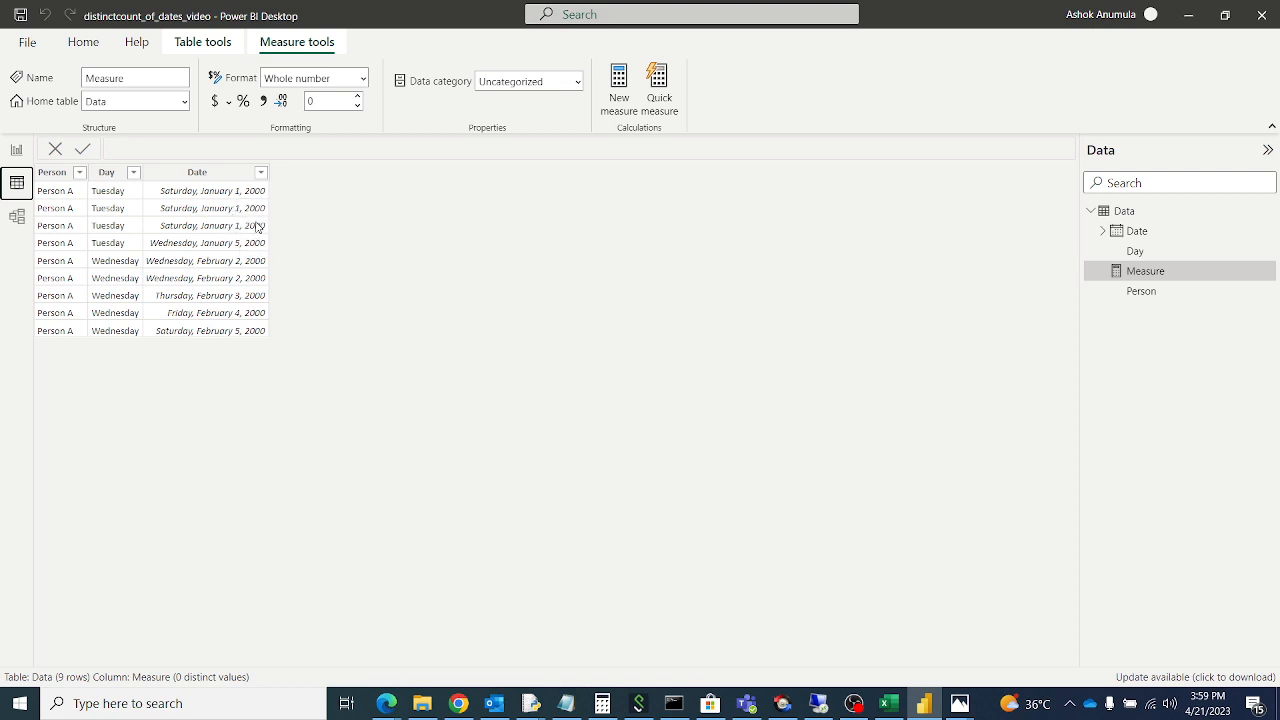
mouse_move(270, 237)
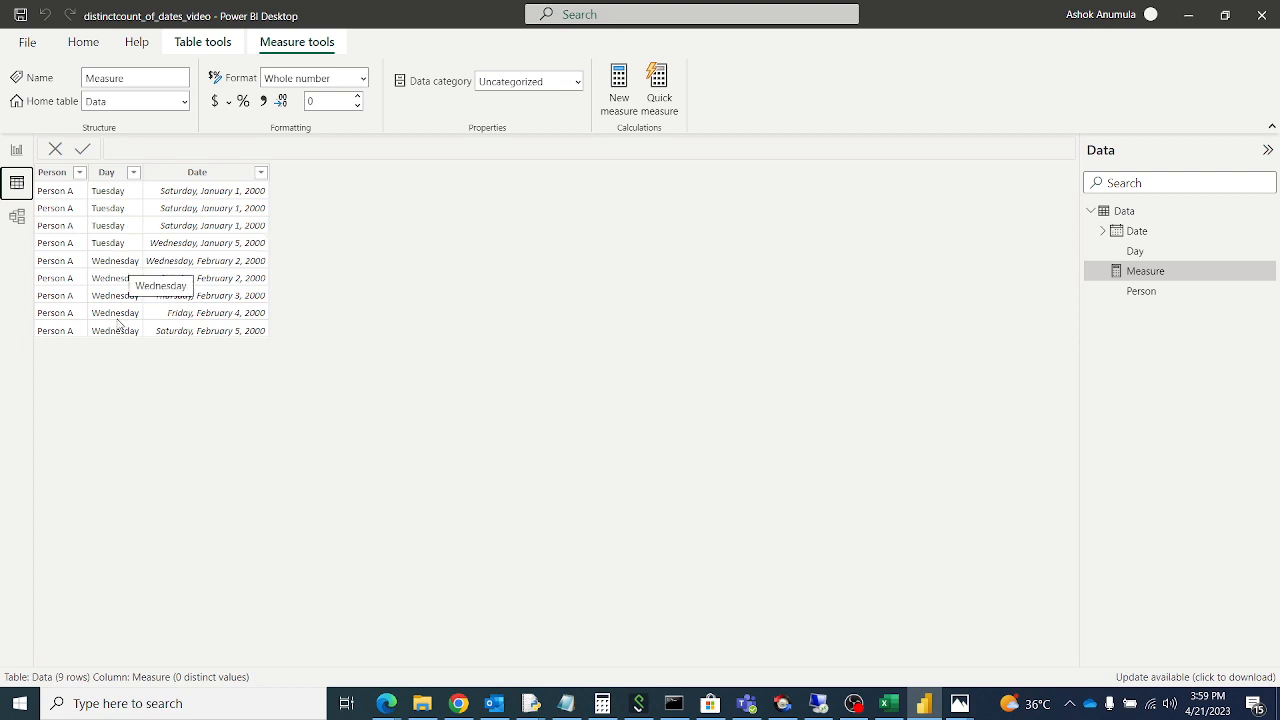
mouse_move(240, 270)
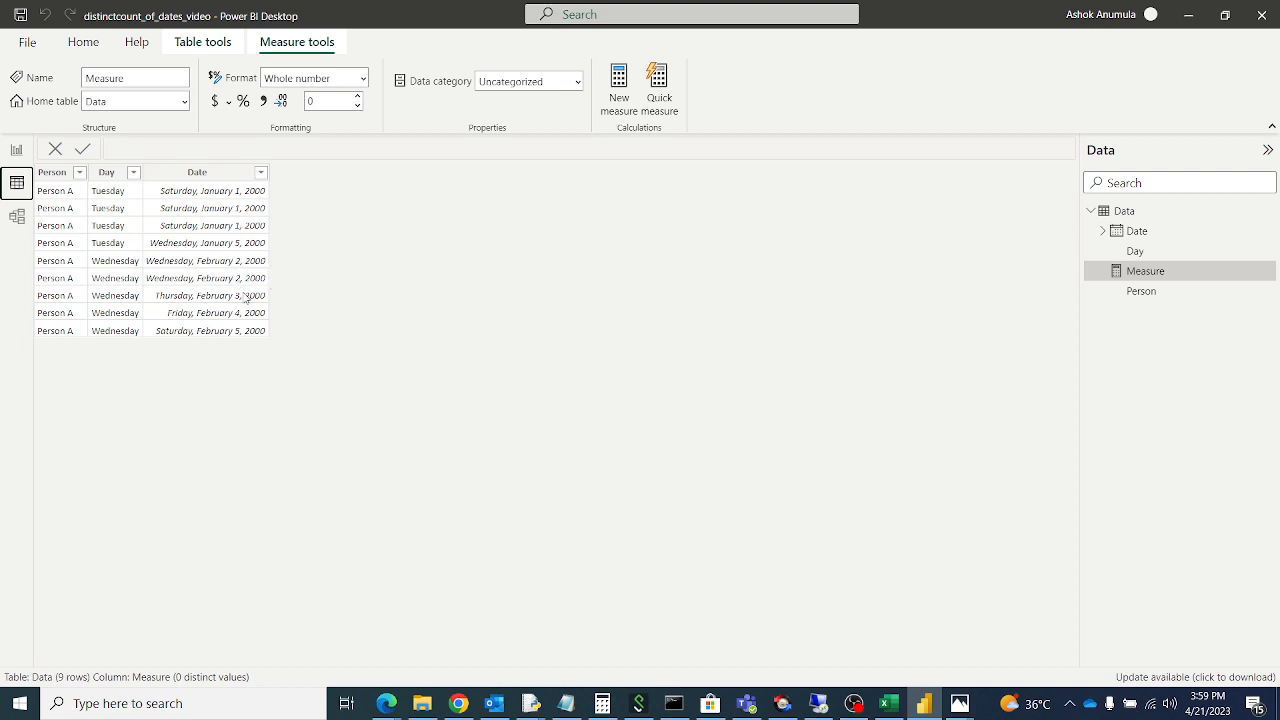
mouse_move(62, 227)
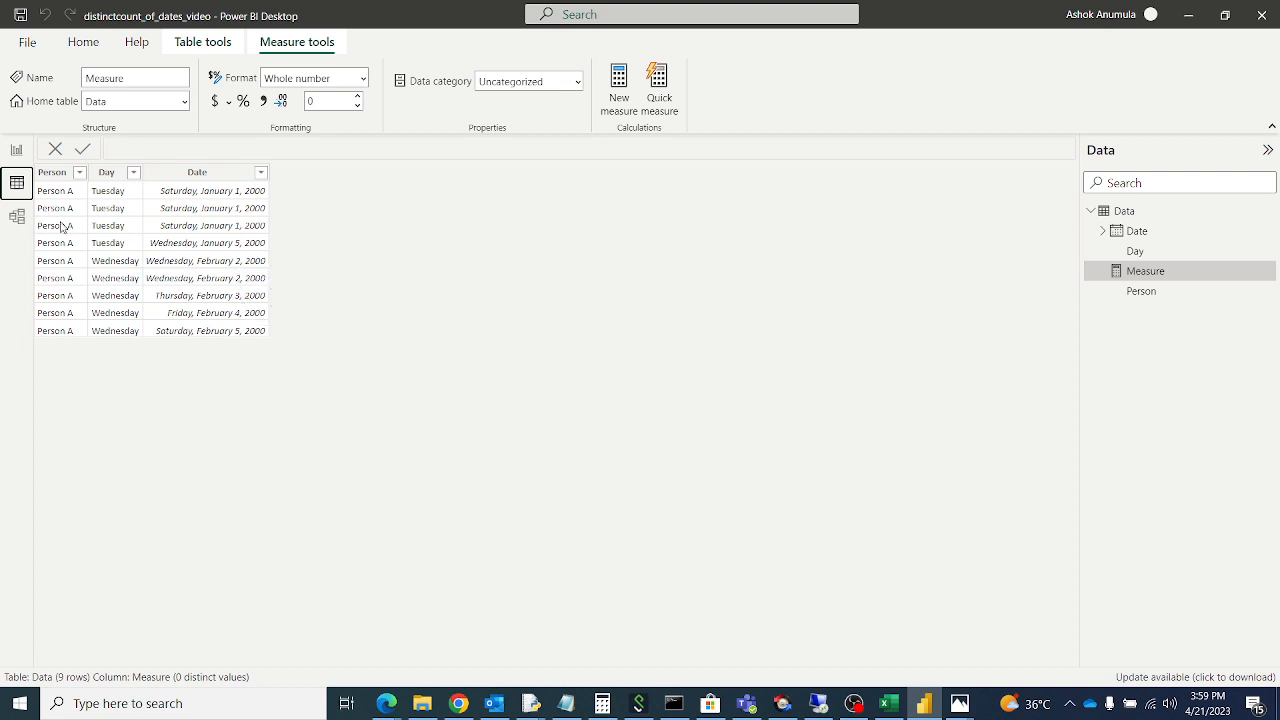
click(16, 149)
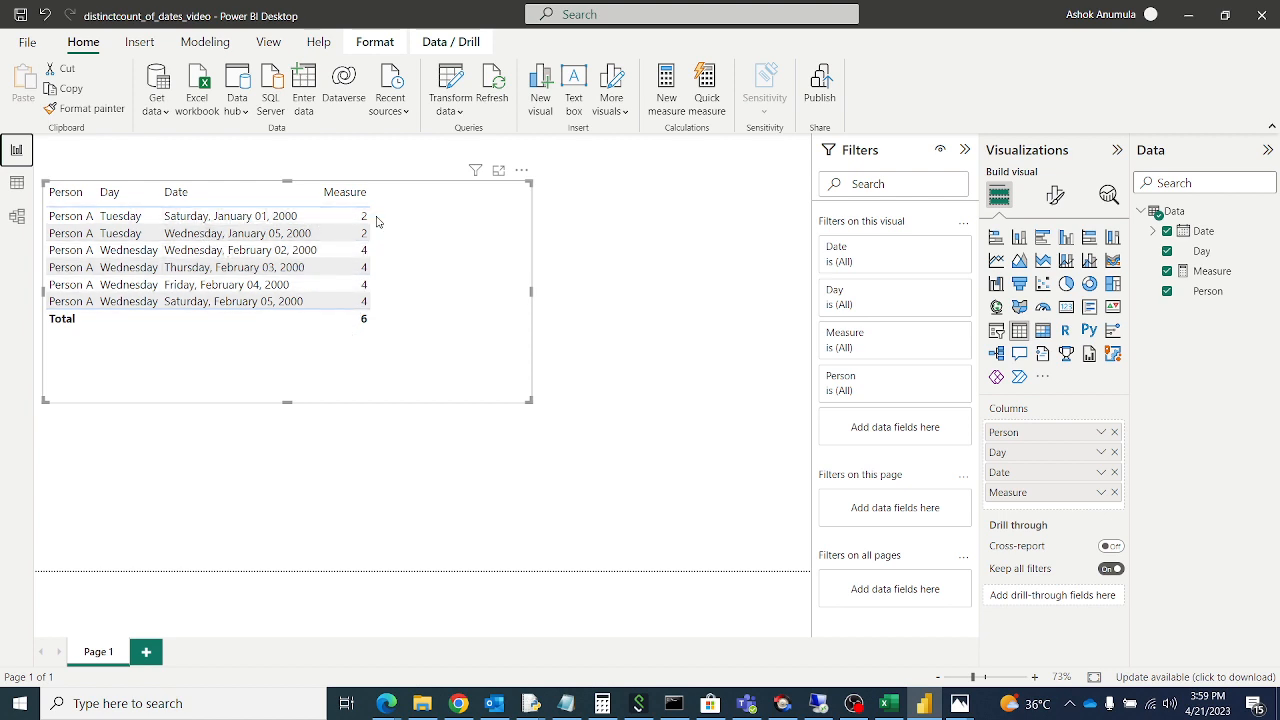
mouse_move(761, 234)
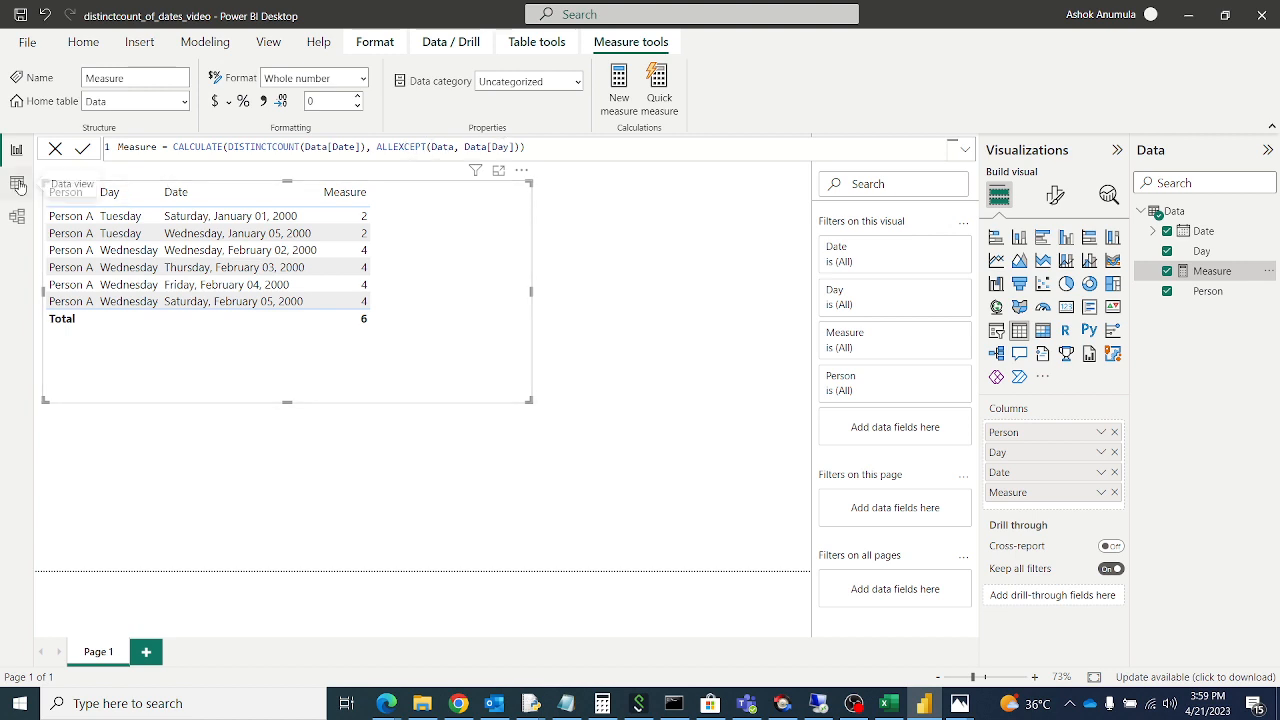
click(16, 183)
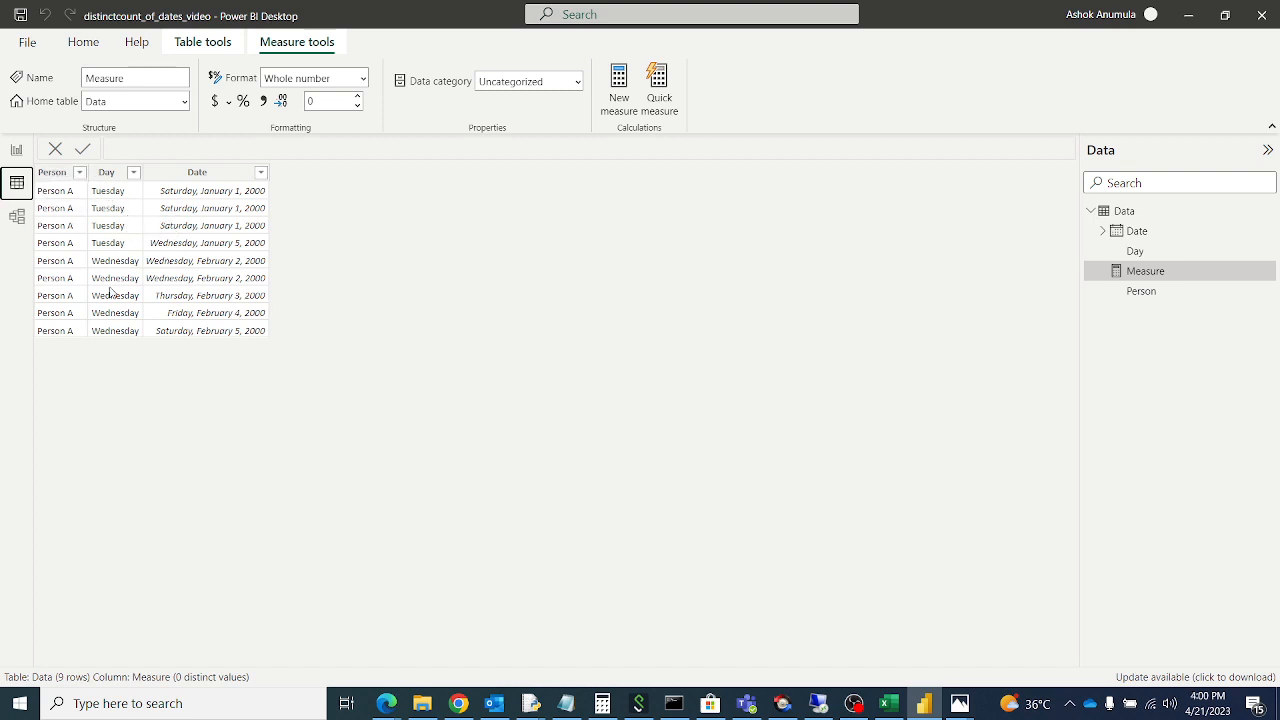
mouse_move(157, 244)
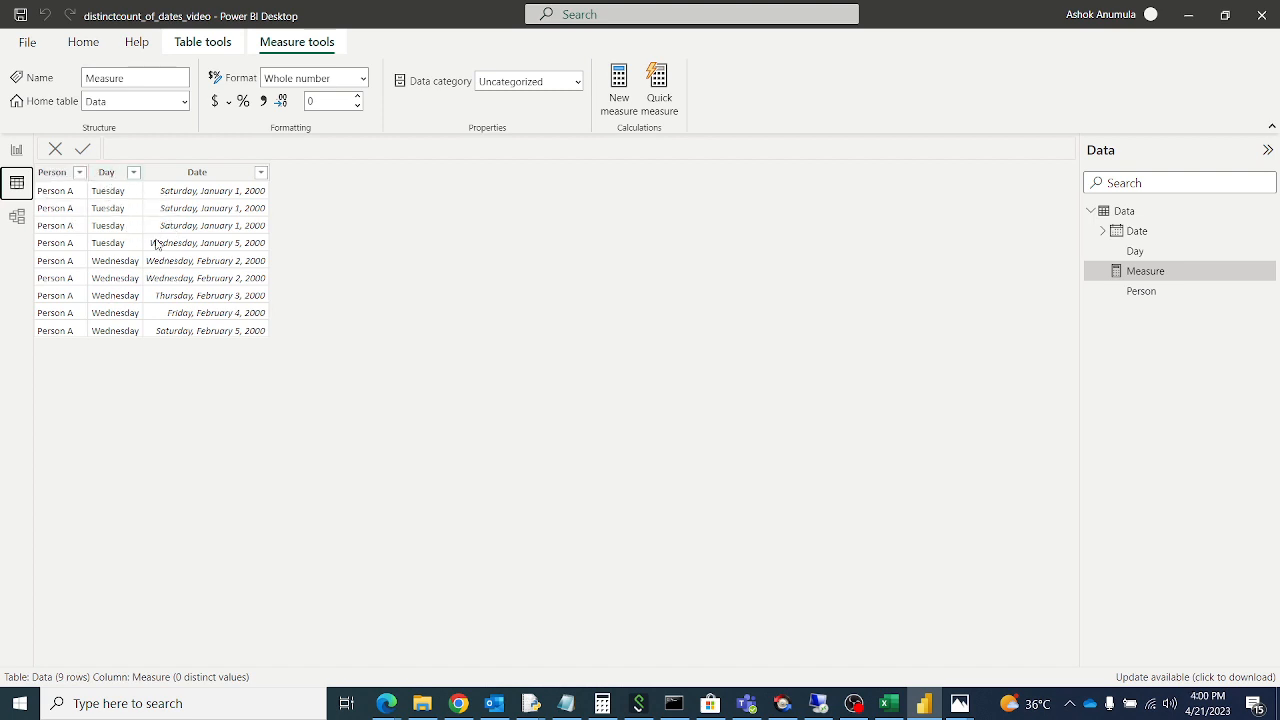
mouse_move(370, 384)
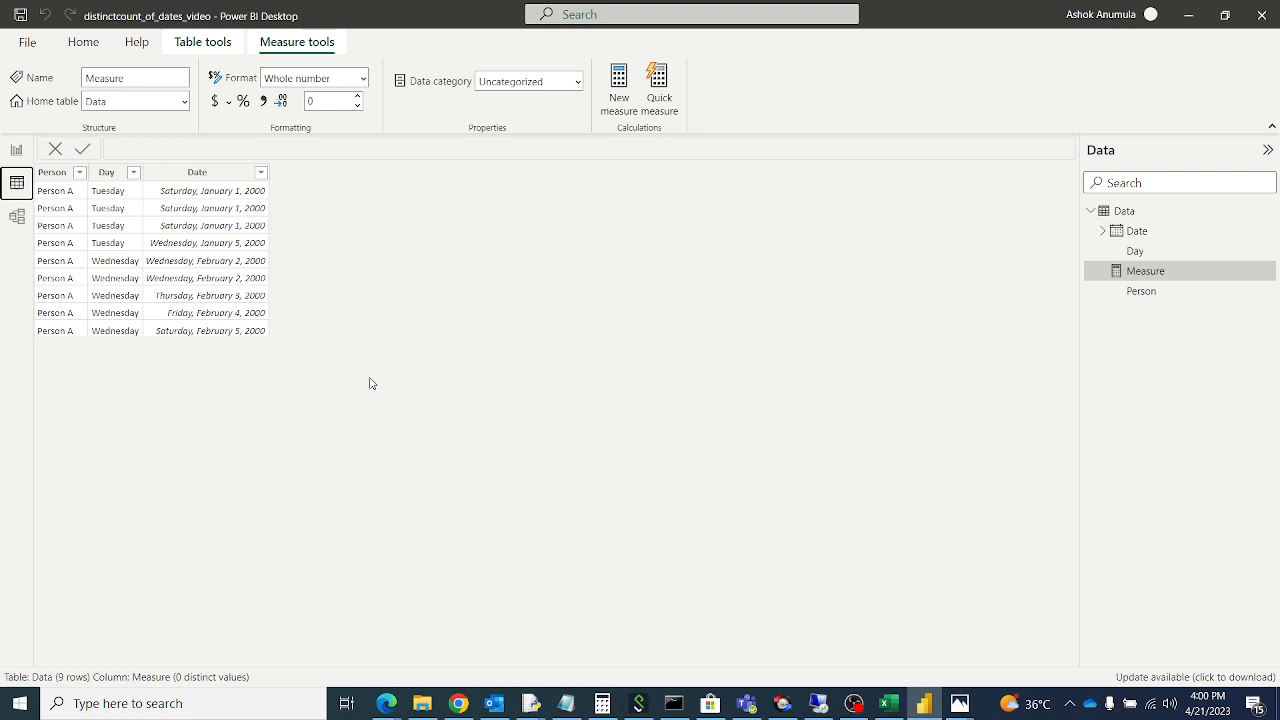
mouse_move(367, 382)
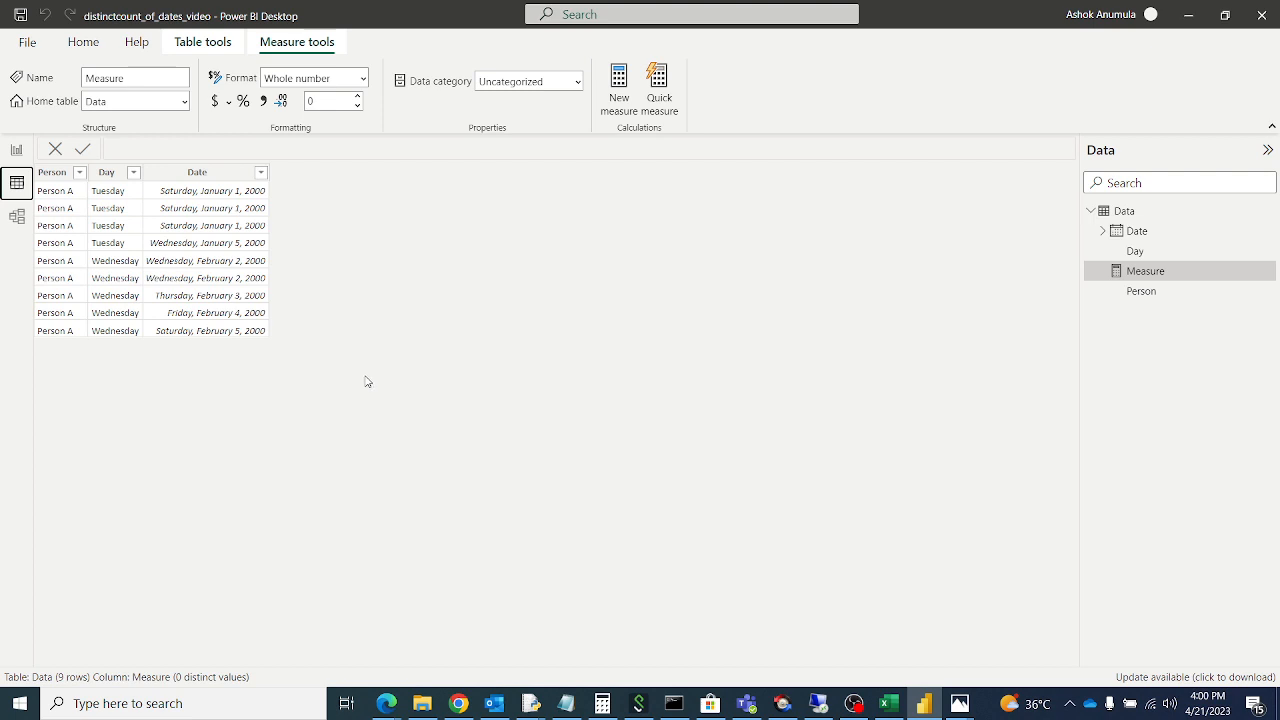
mouse_move(335, 368)
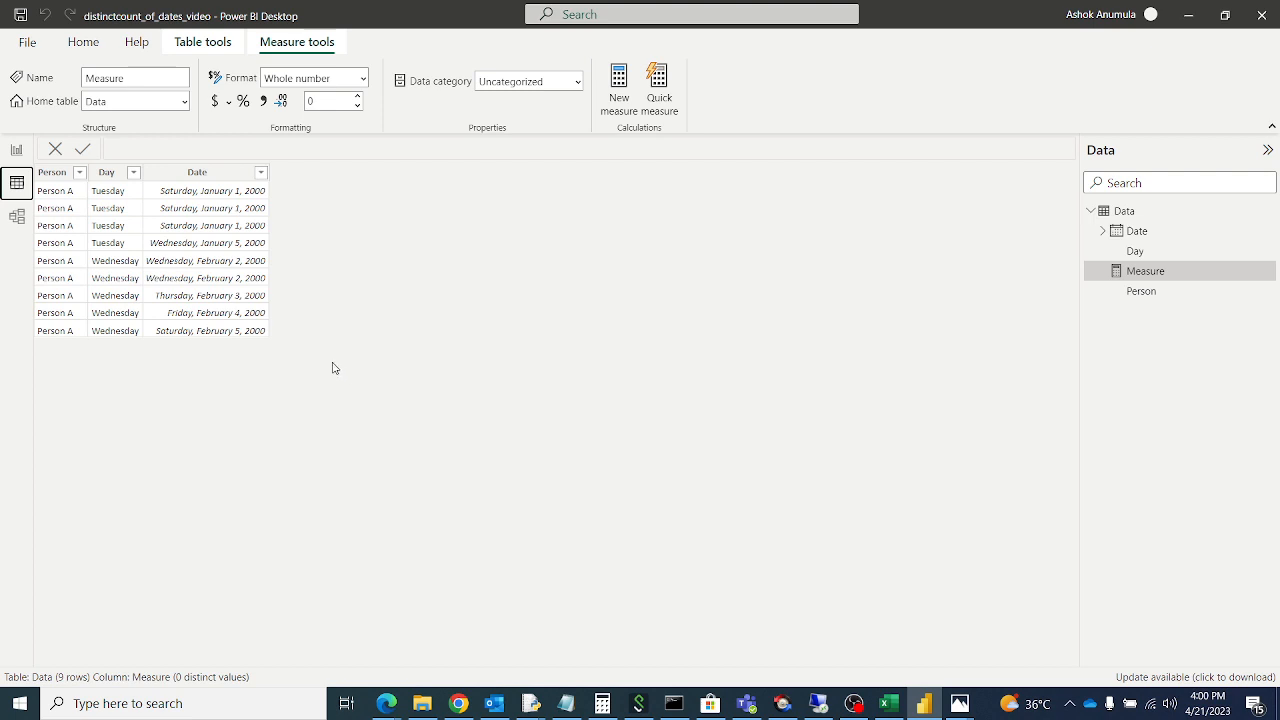
mouse_move(114, 330)
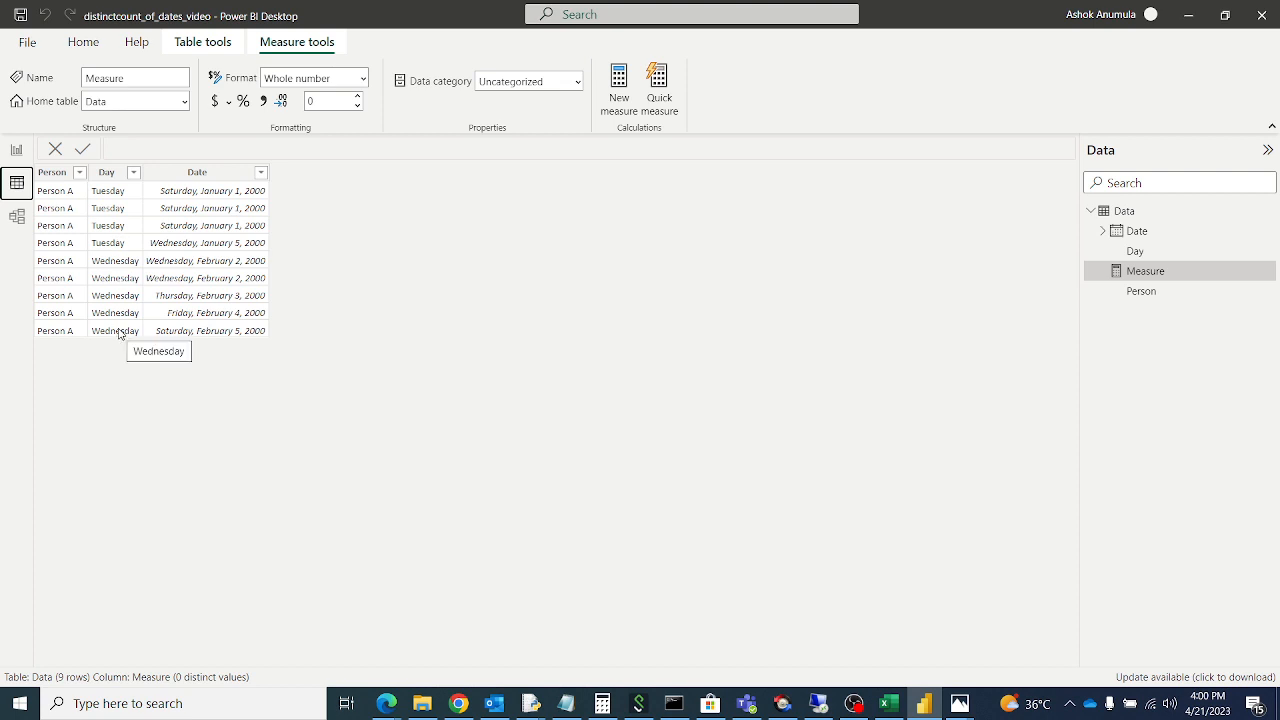
mouse_move(210, 313)
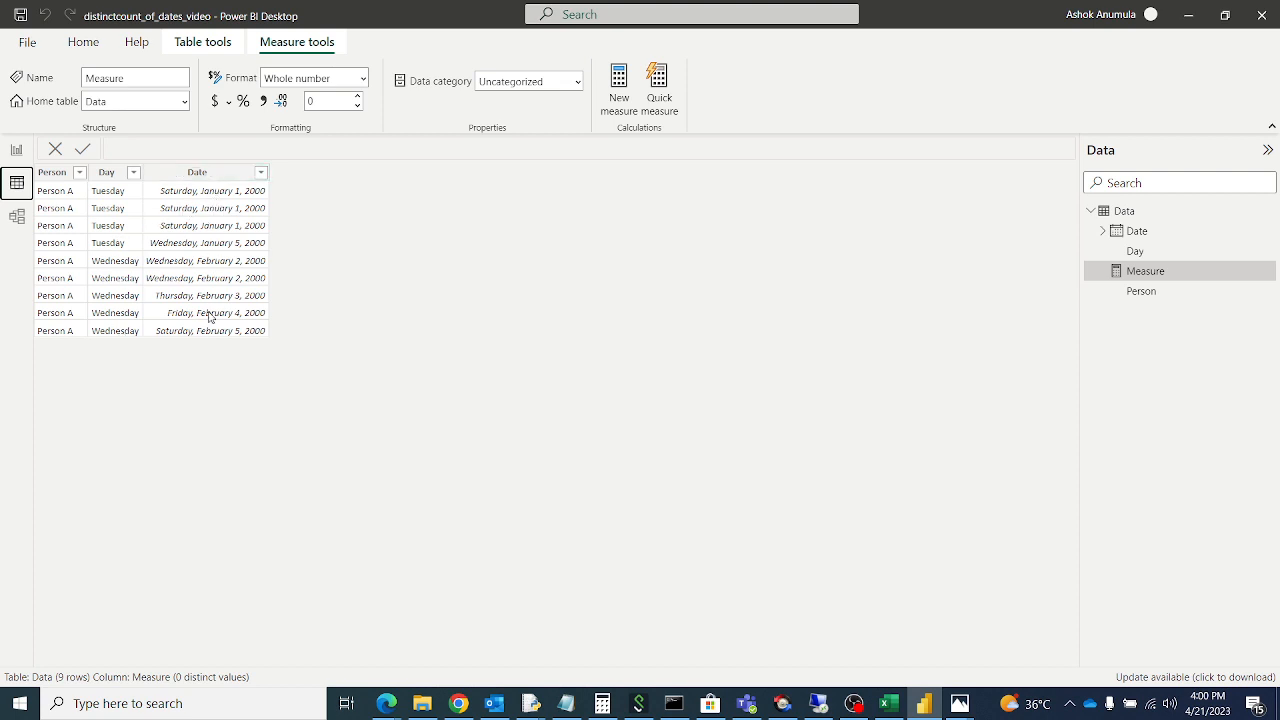
click(17, 150)
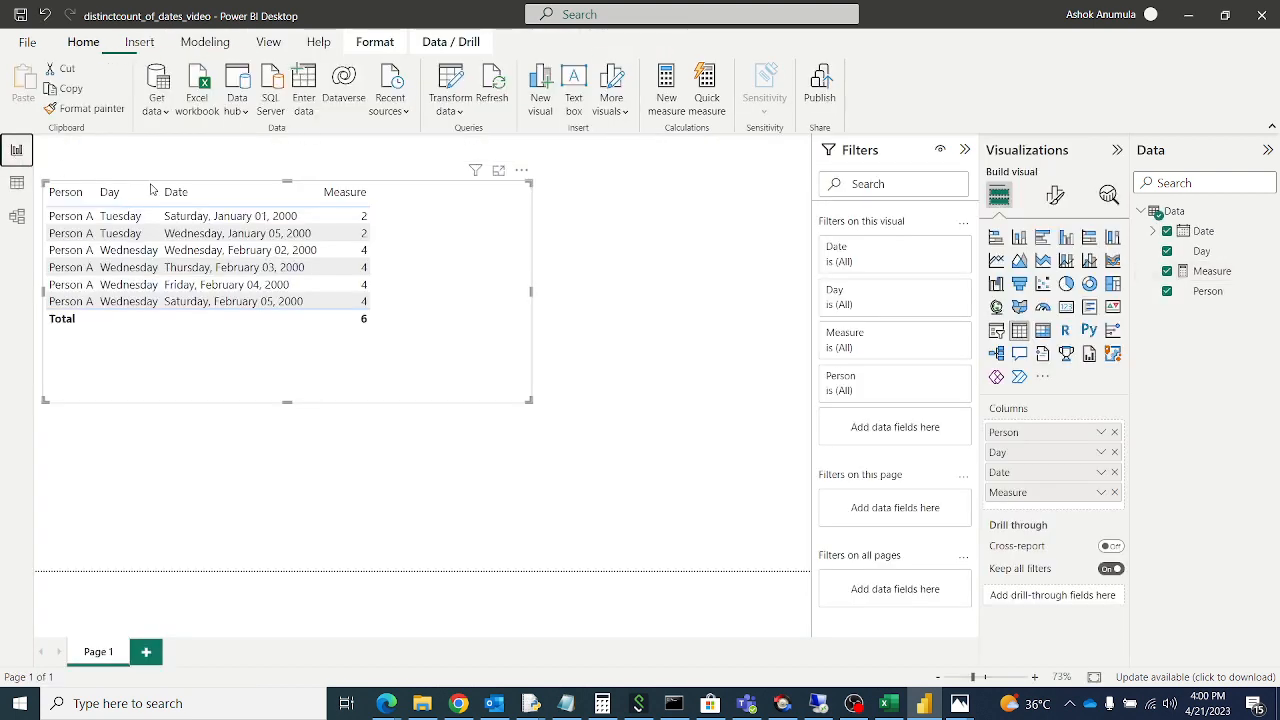